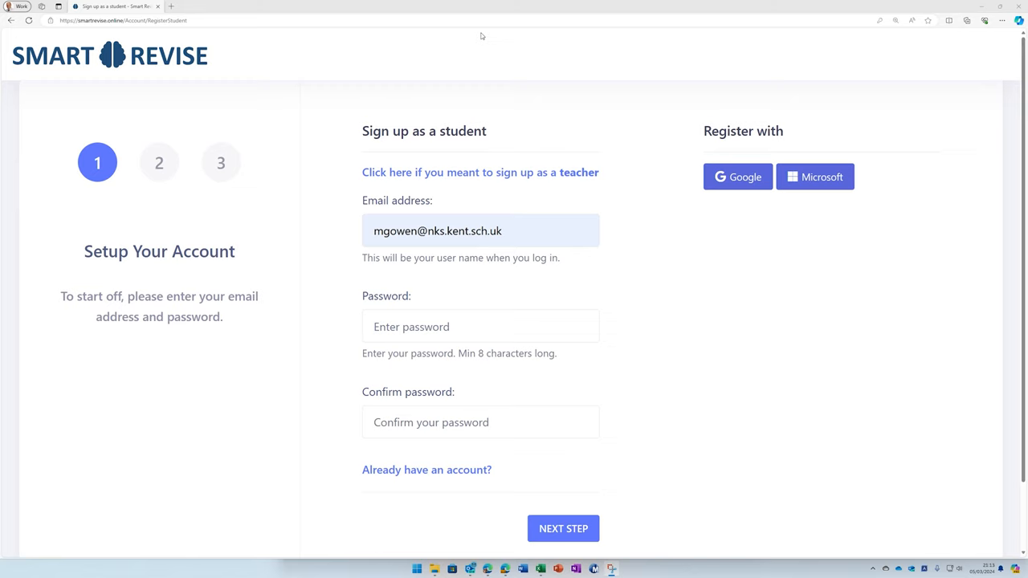
{"action": "mouse_move", "coordinate": [418, 102]}
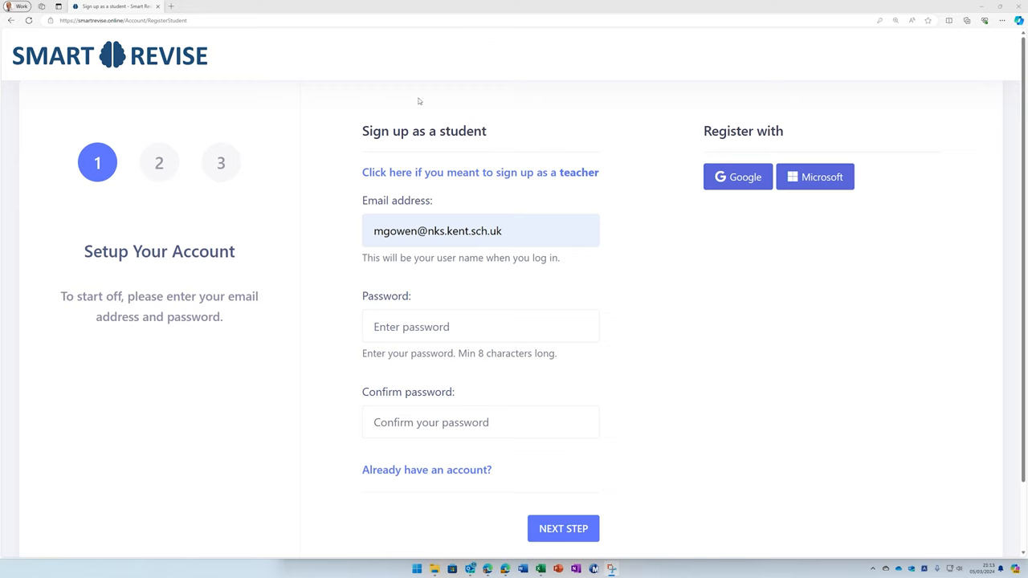
{"action": "mouse_move", "coordinate": [484, 151]}
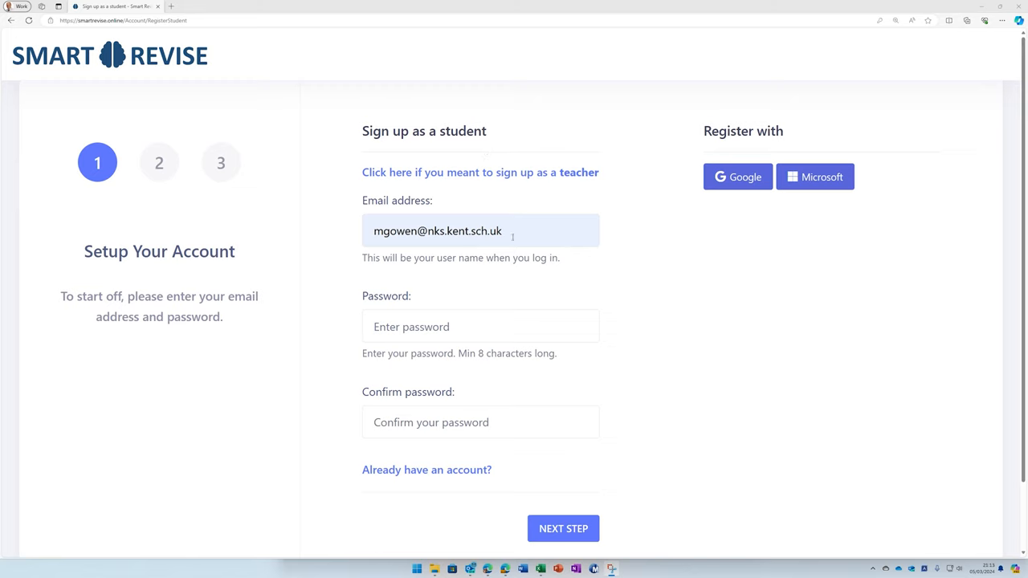
{"action": "mouse_move", "coordinate": [528, 385]}
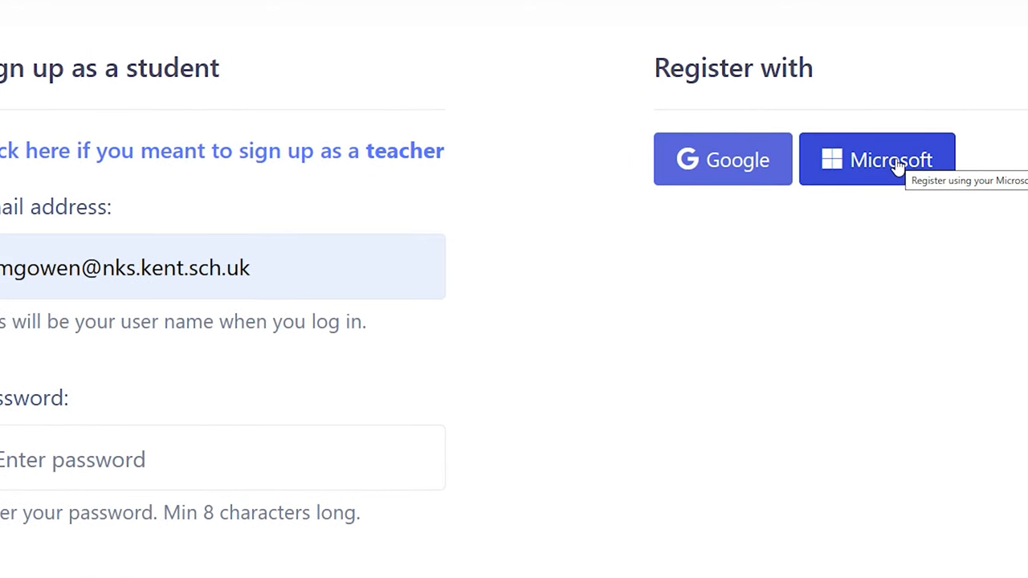
{"action": "mouse_move", "coordinate": [849, 175]}
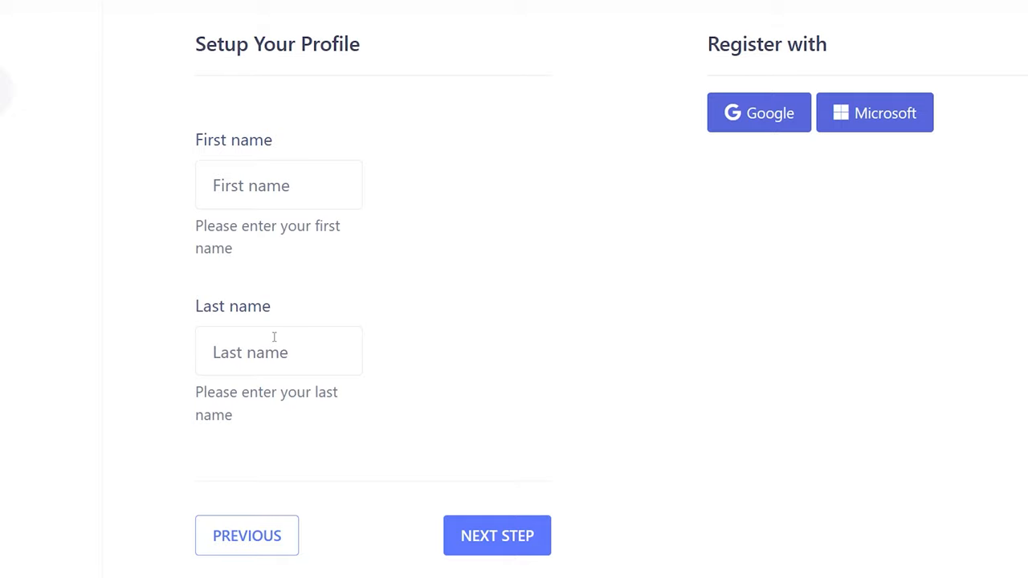
Step: Agree to the Privacy Policy and Terms & Conditions and submit the student sign-up
{"action": "left_click", "coordinate": [497, 536]}
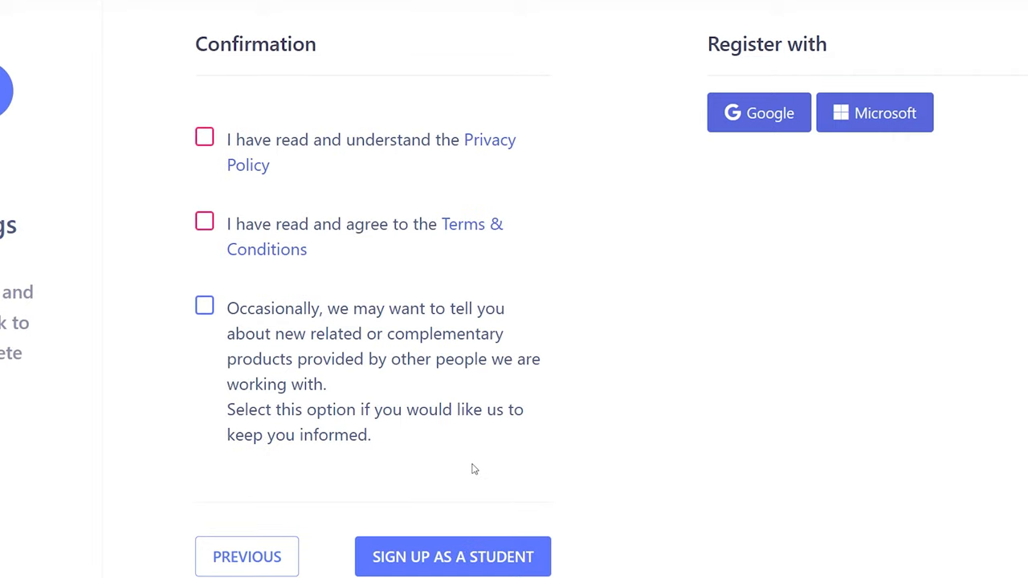
{"action": "mouse_move", "coordinate": [288, 176]}
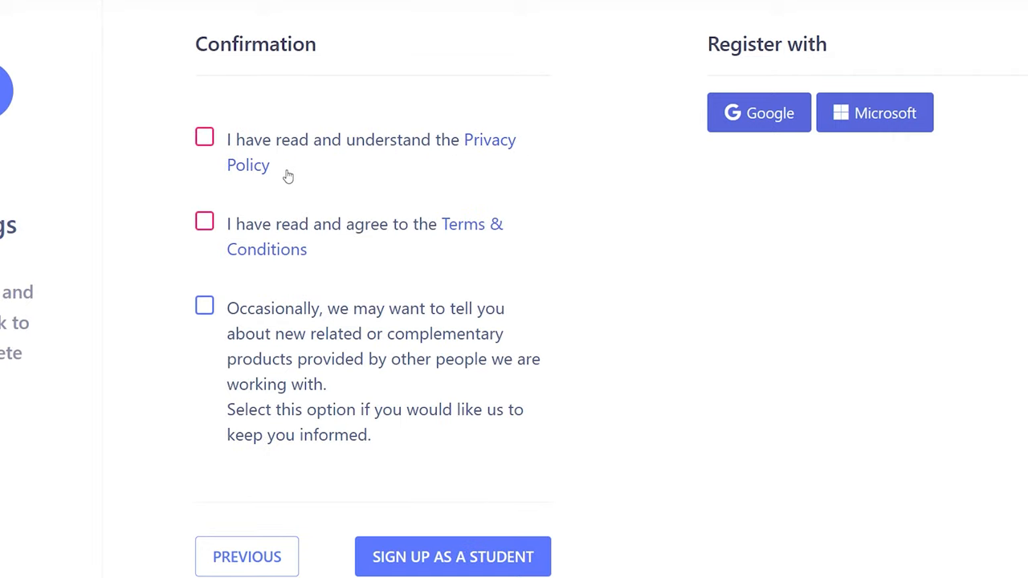
{"action": "mouse_move", "coordinate": [293, 195]}
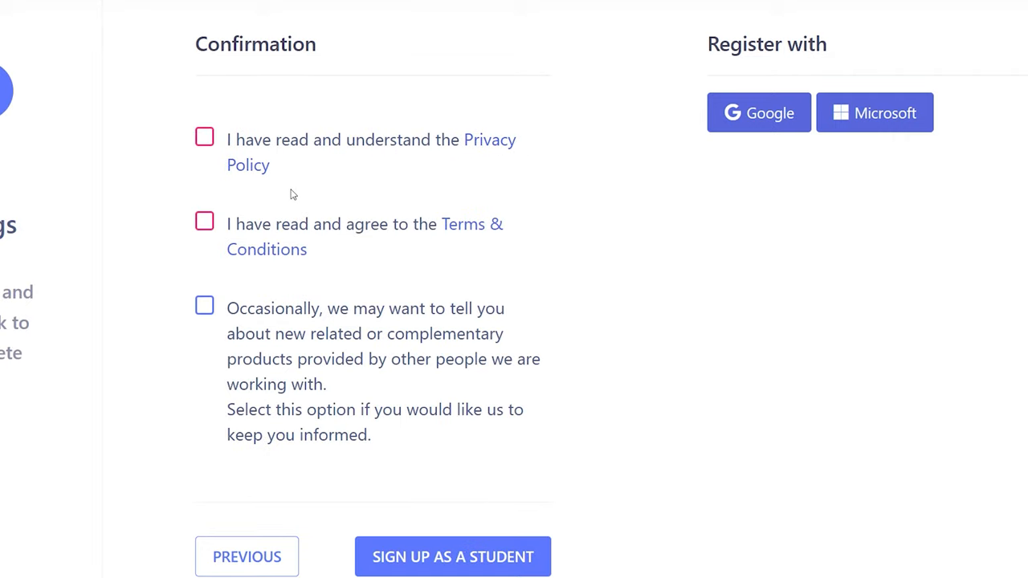
{"action": "mouse_move", "coordinate": [409, 221]}
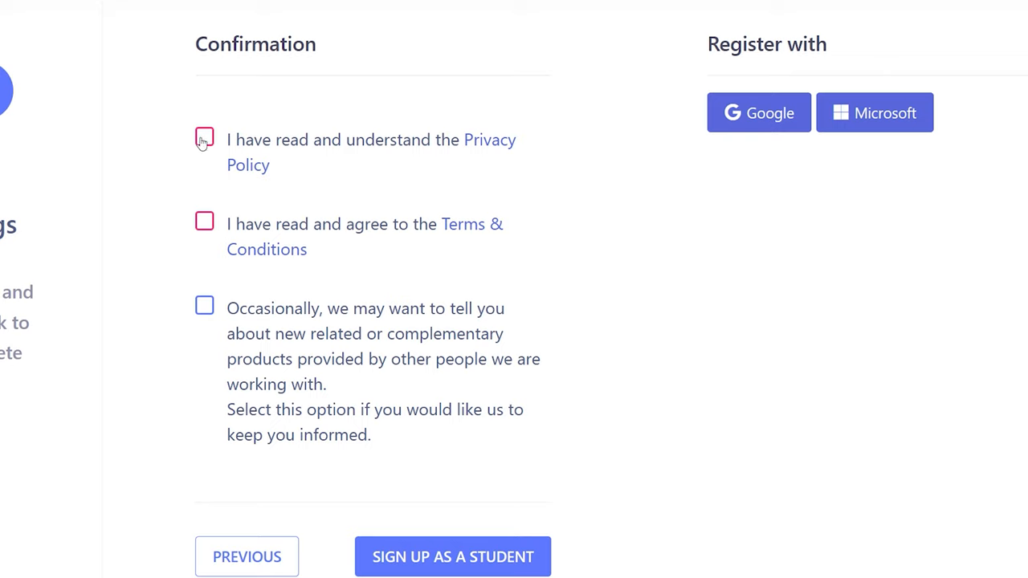
{"action": "left_click", "coordinate": [204, 223]}
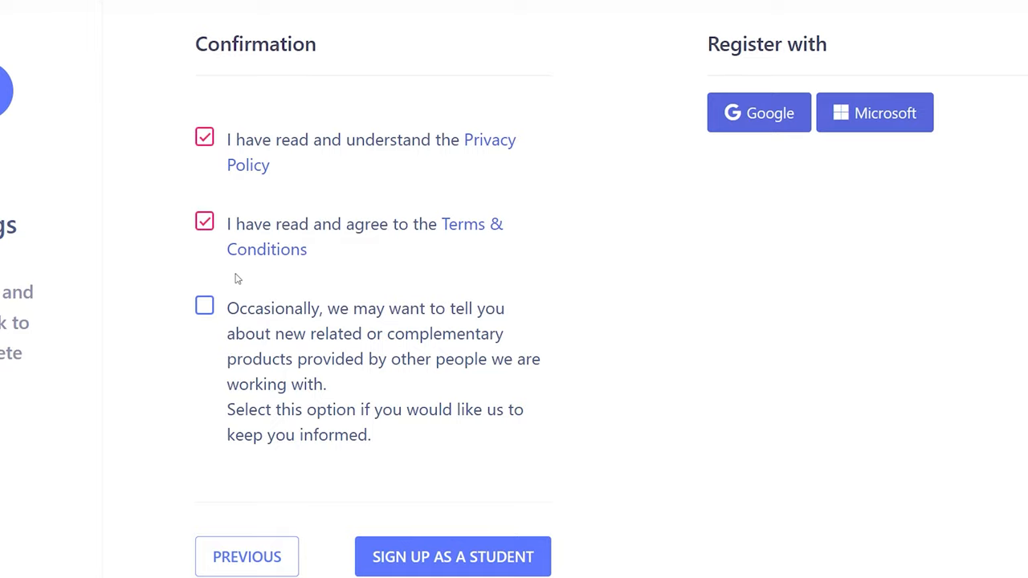
{"action": "scroll", "scroll_direction": "up", "scroll_amount": 3}
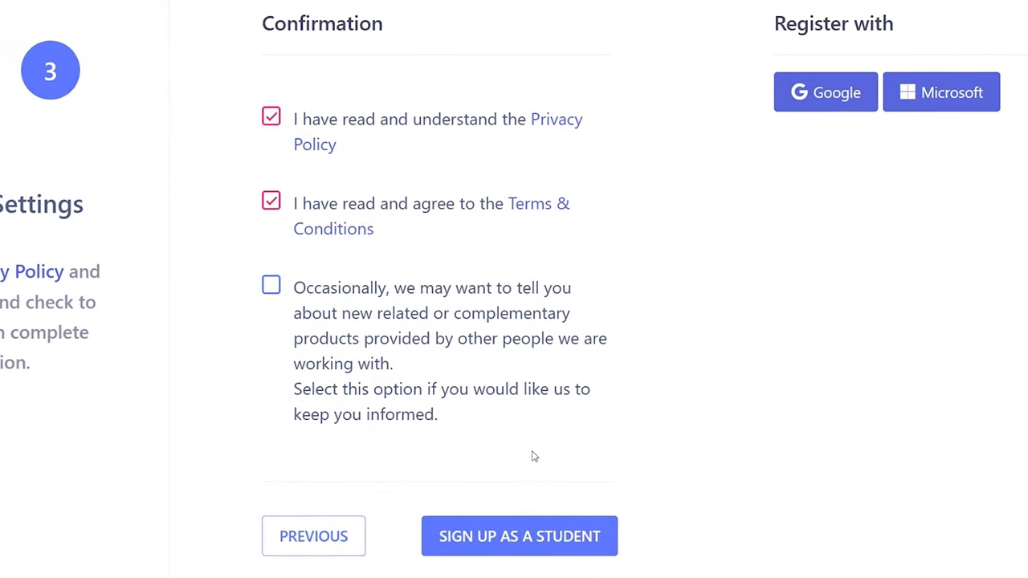
{"action": "left_click", "coordinate": [519, 536]}
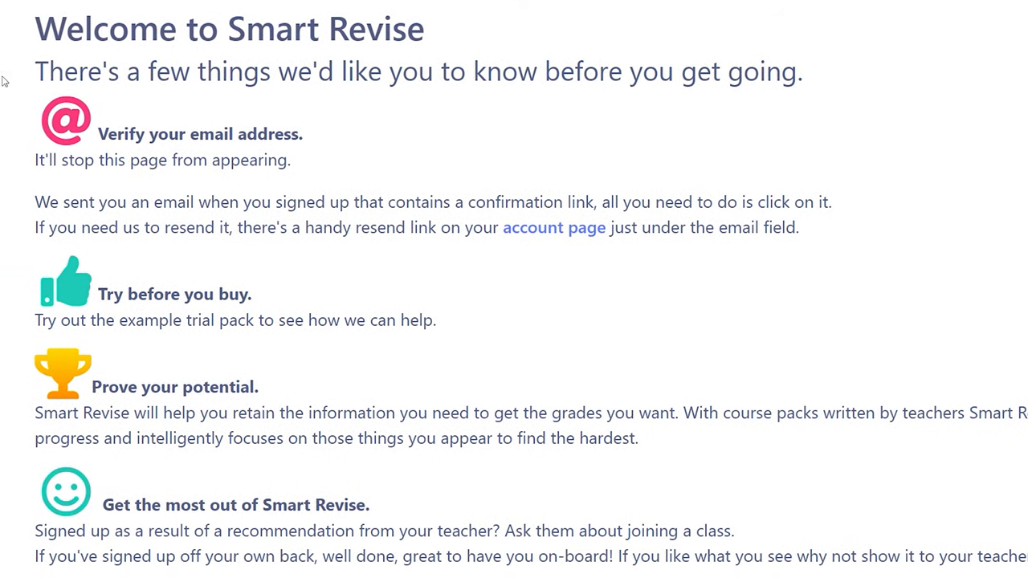
{"action": "mouse_move", "coordinate": [294, 181]}
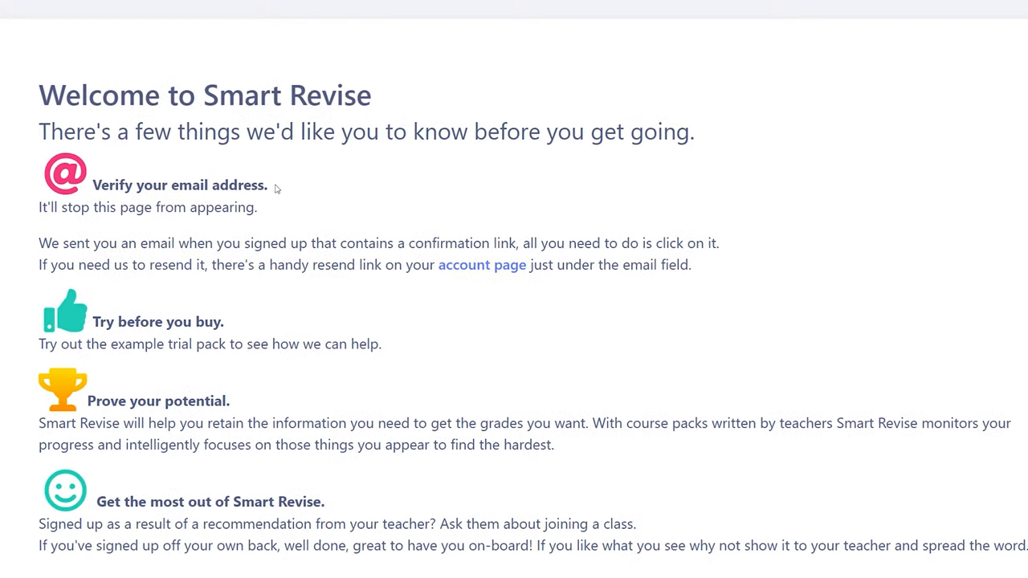
Step: Follow the welcome page's account page link to reach Manage account > Profile
{"action": "scroll", "scroll_direction": "up", "scroll_amount": 3}
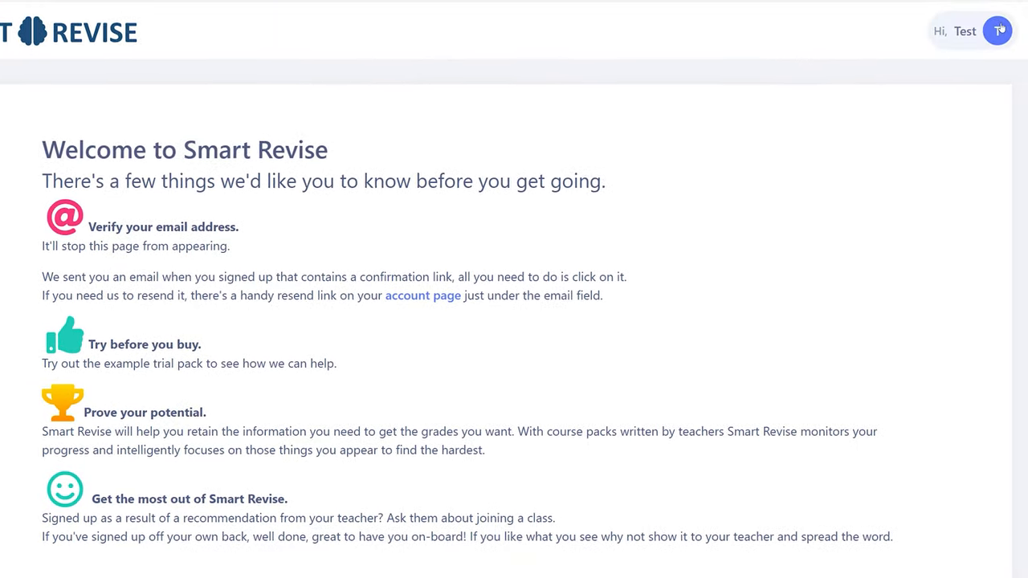
{"action": "left_click", "coordinate": [423, 294]}
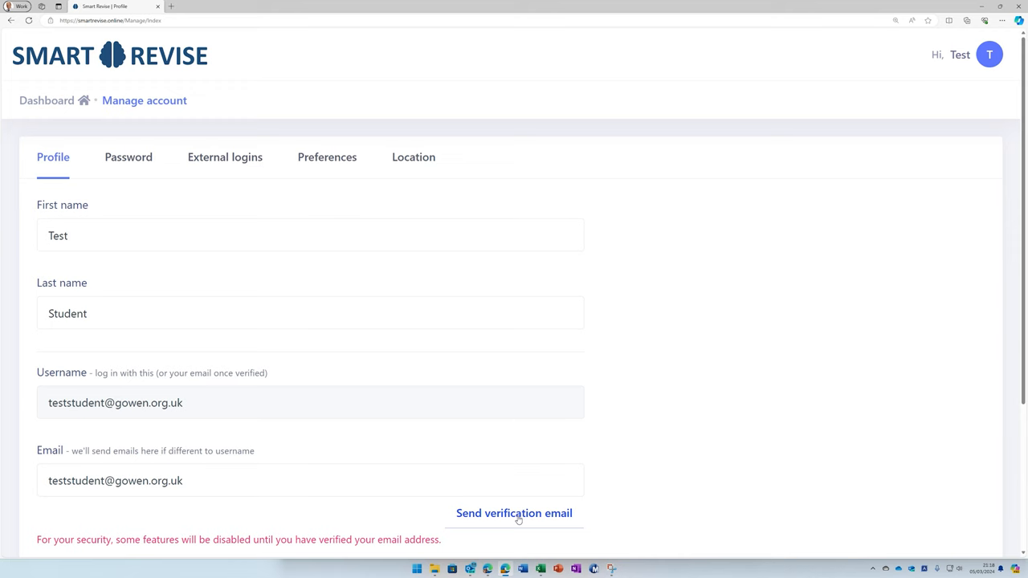
Step: Send the verification email and confirm the address from the Outlook message
{"action": "left_click", "coordinate": [513, 513]}
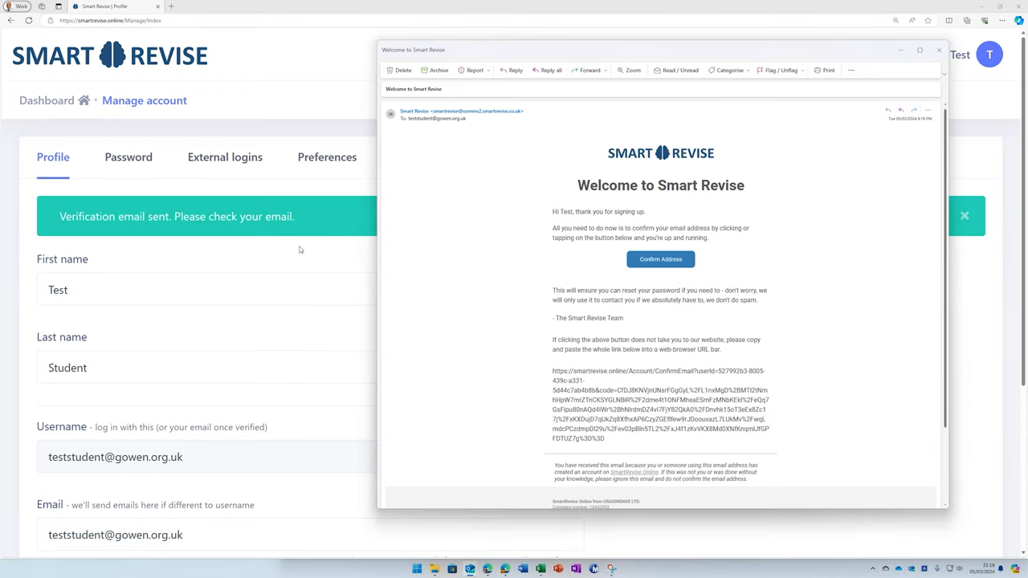
{"action": "mouse_move", "coordinate": [312, 215]}
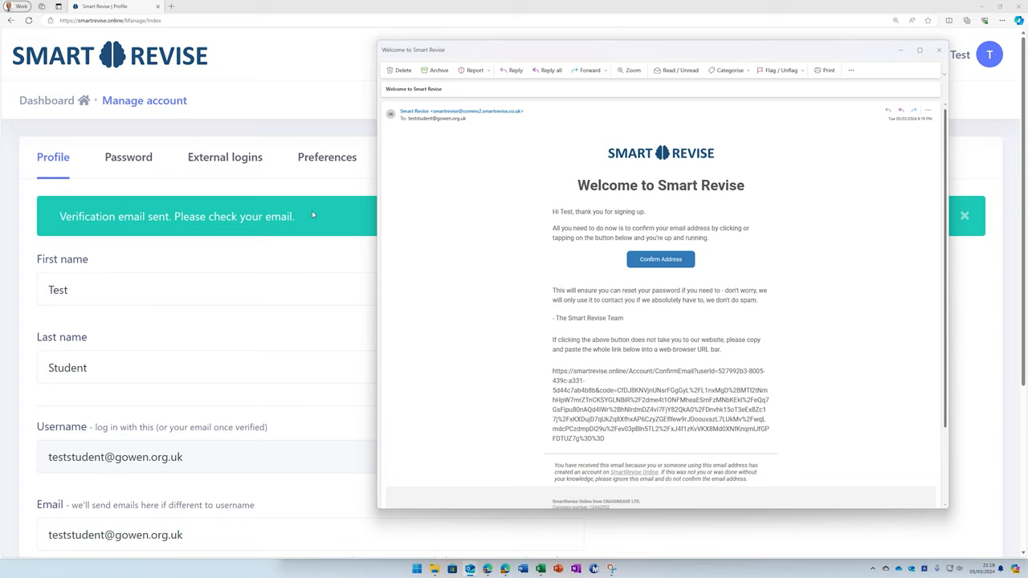
{"action": "mouse_move", "coordinate": [660, 259]}
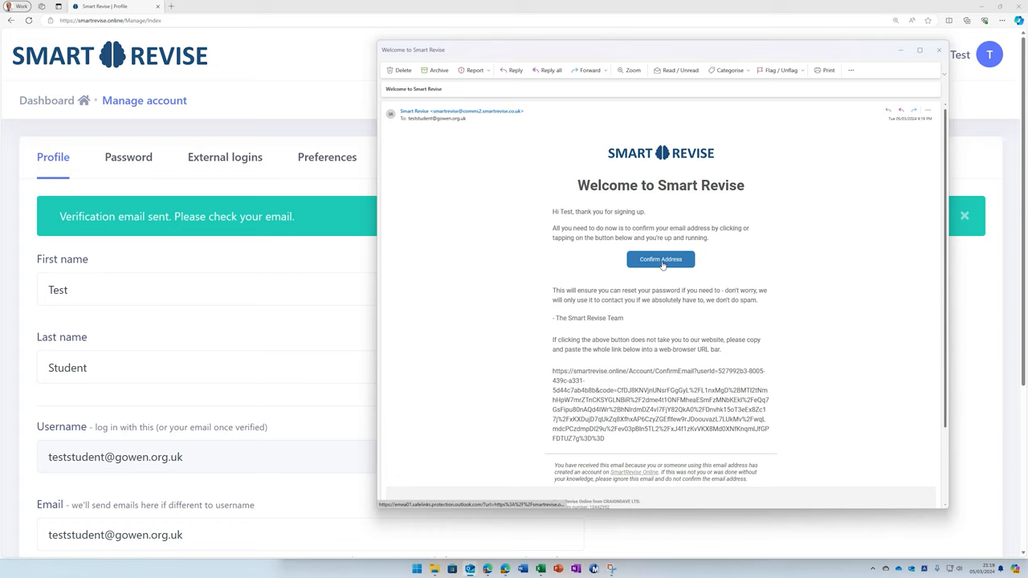
{"action": "left_click", "coordinate": [660, 259]}
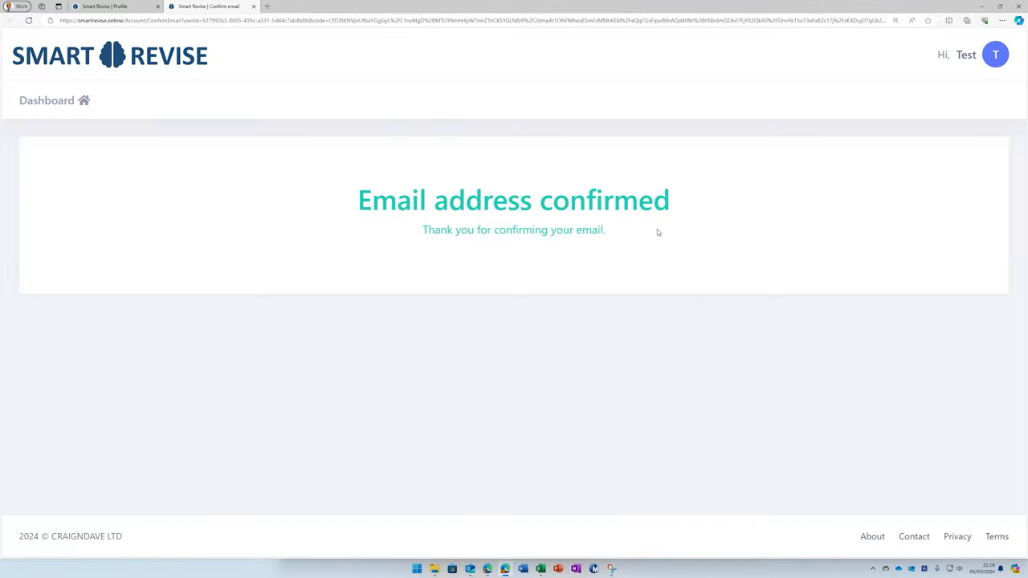
{"action": "mouse_move", "coordinate": [572, 258]}
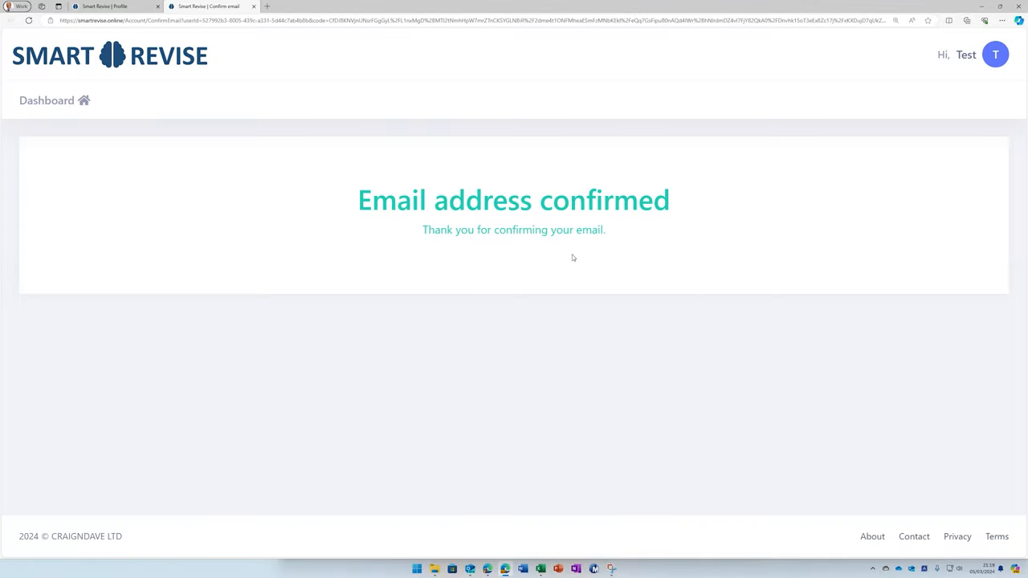
Step: Go to the student dashboard, view and close its hints, and bring up the Join a class code box
{"action": "left_click", "coordinate": [47, 101]}
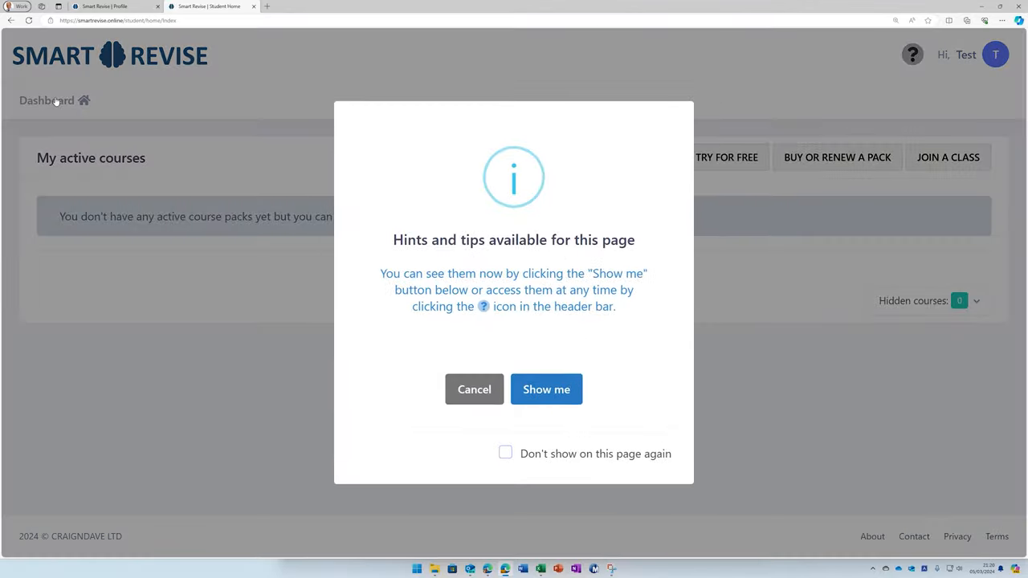
{"action": "mouse_move", "coordinate": [677, 409]}
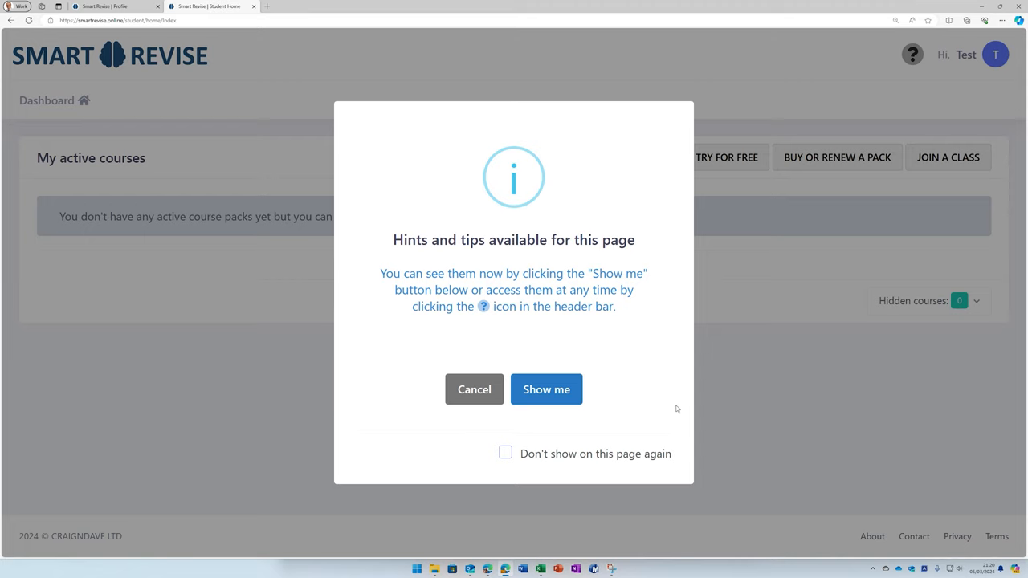
{"action": "left_click", "coordinate": [546, 389]}
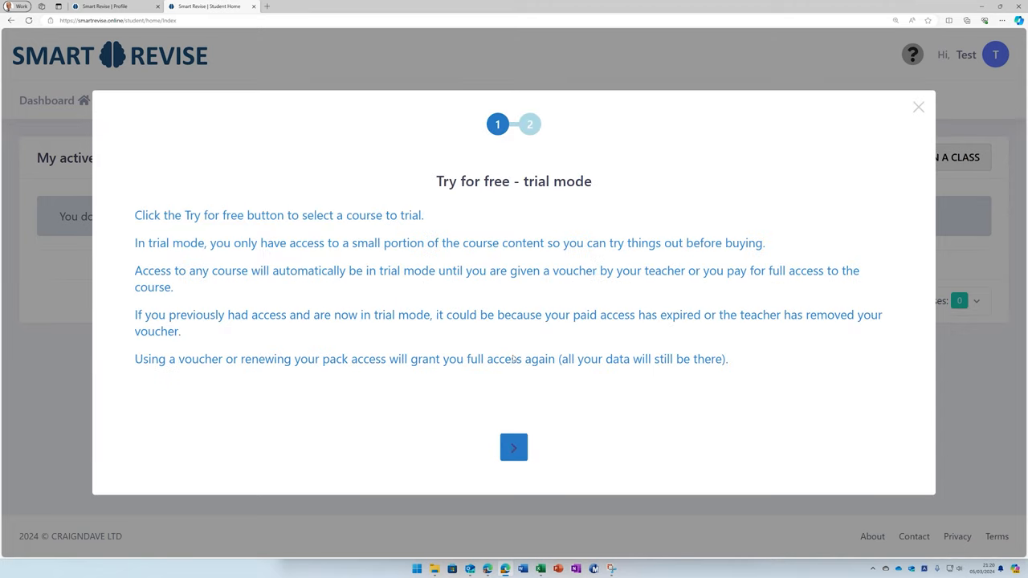
{"action": "left_click", "coordinate": [918, 107]}
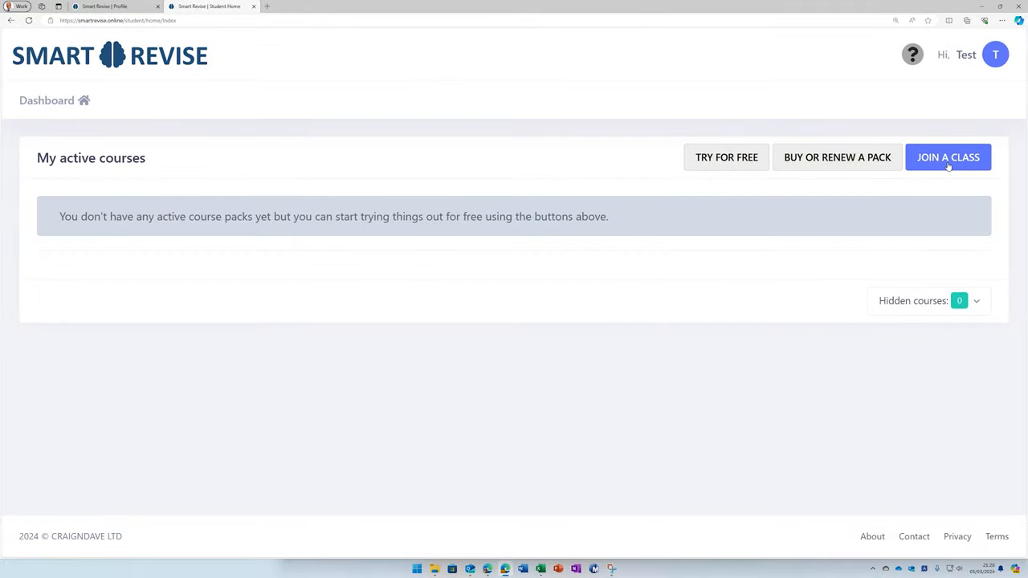
{"action": "left_click", "coordinate": [948, 157]}
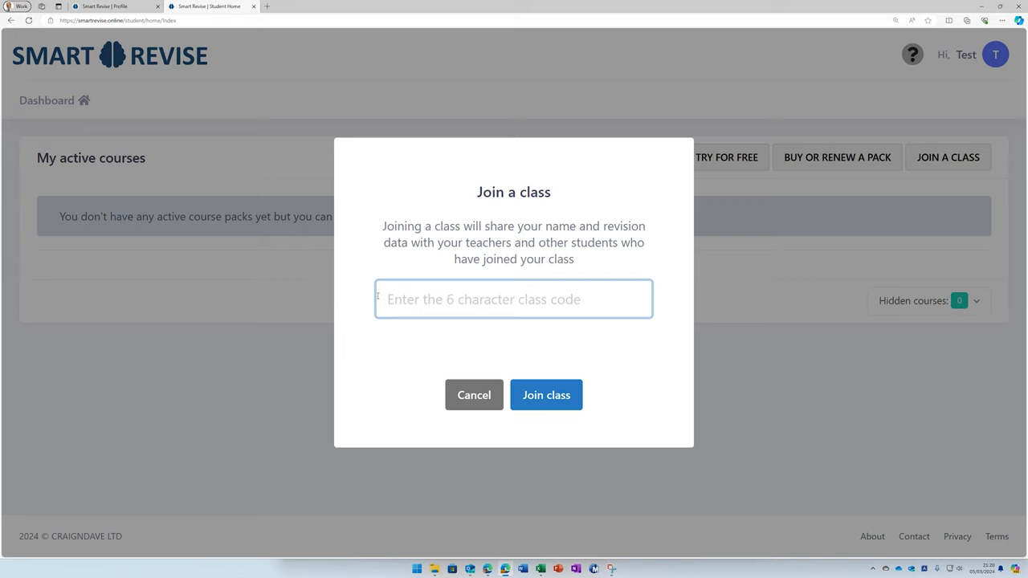
{"action": "left_click", "coordinate": [474, 394]}
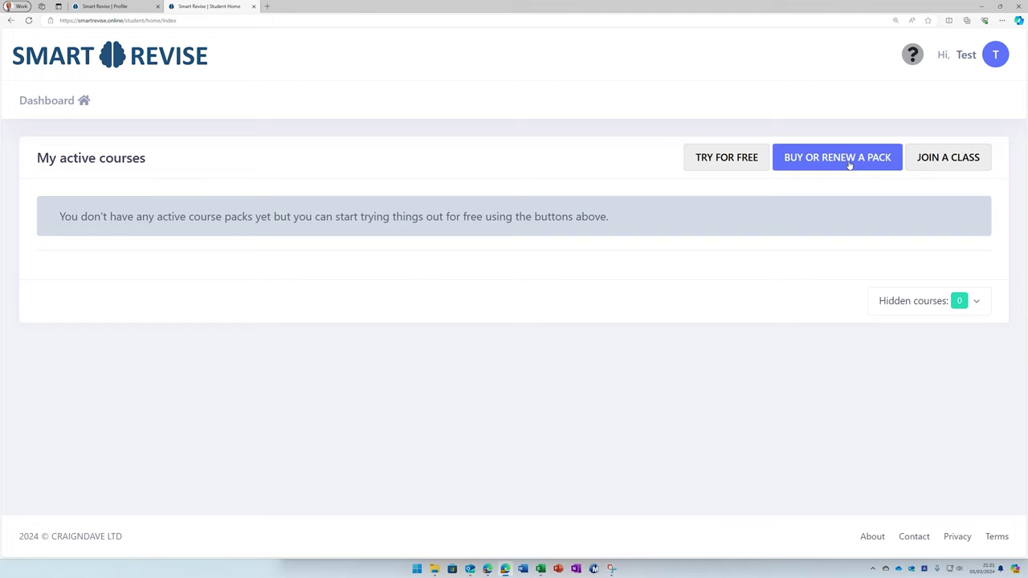
Step: Start buying a pack and choose the J277 OCR GCSE Computer Science Summer 2025 tile
{"action": "left_click", "coordinate": [837, 156]}
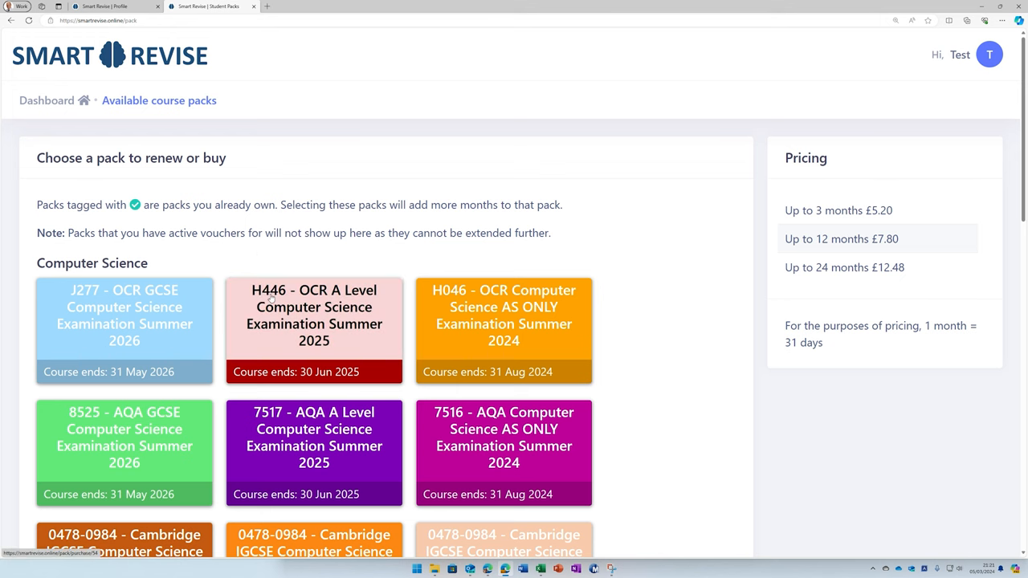
{"action": "scroll", "scroll_direction": "down", "scroll_amount": 3}
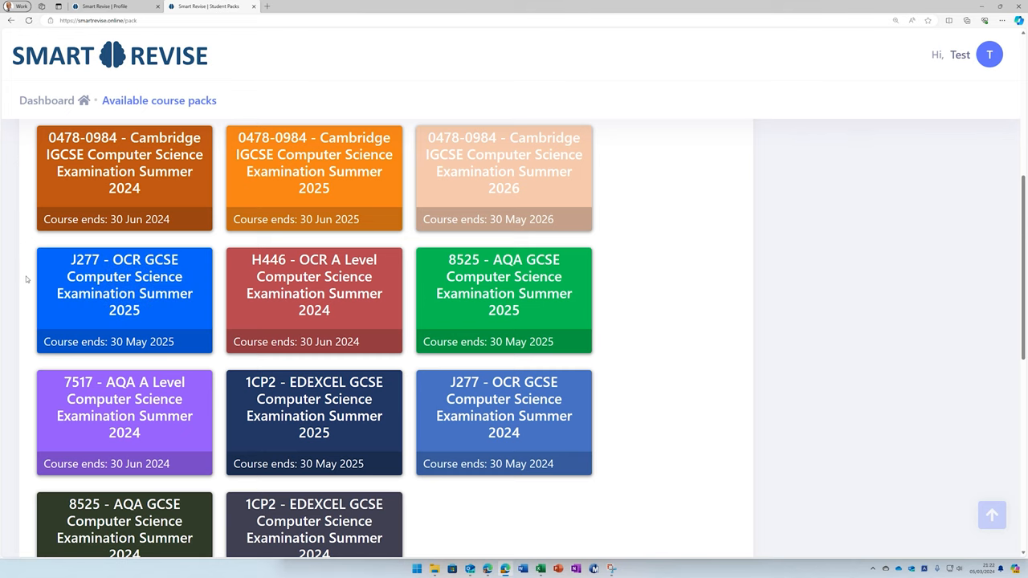
{"action": "left_click", "coordinate": [125, 299]}
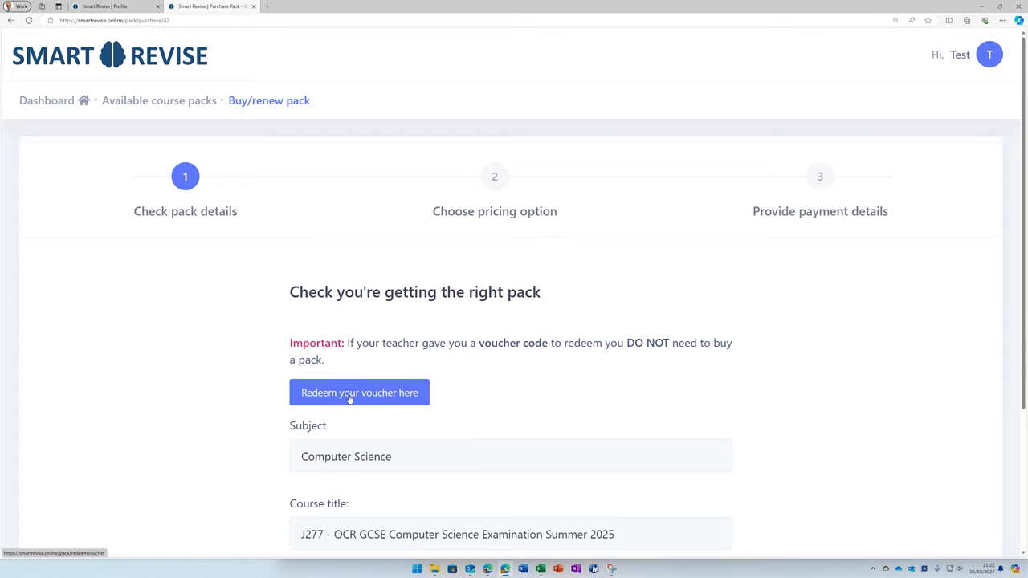
Step: Redeem the voucher code for the J277 pack and return to the dashboard
{"action": "left_click", "coordinate": [359, 392]}
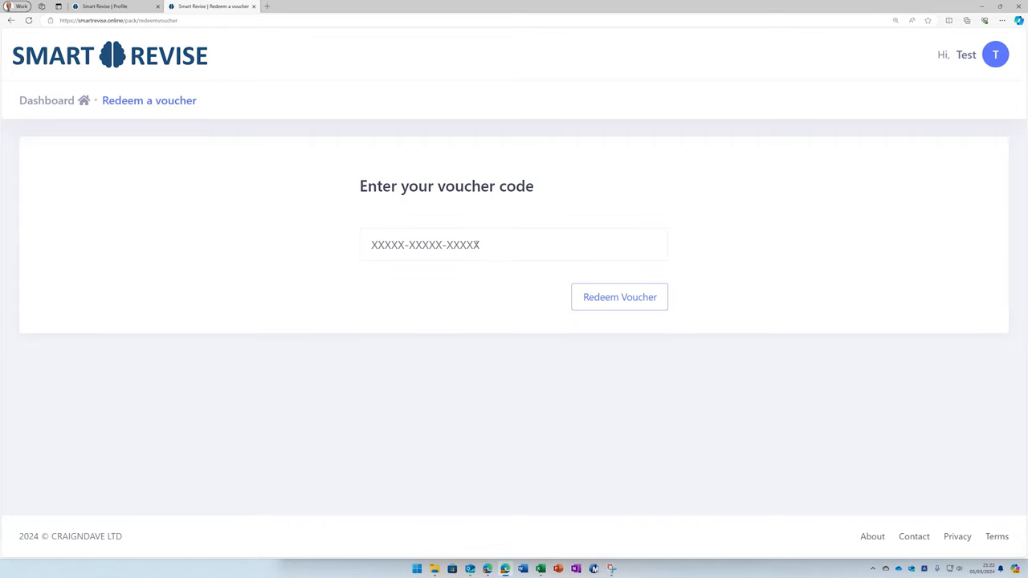
{"action": "left_click", "coordinate": [619, 296]}
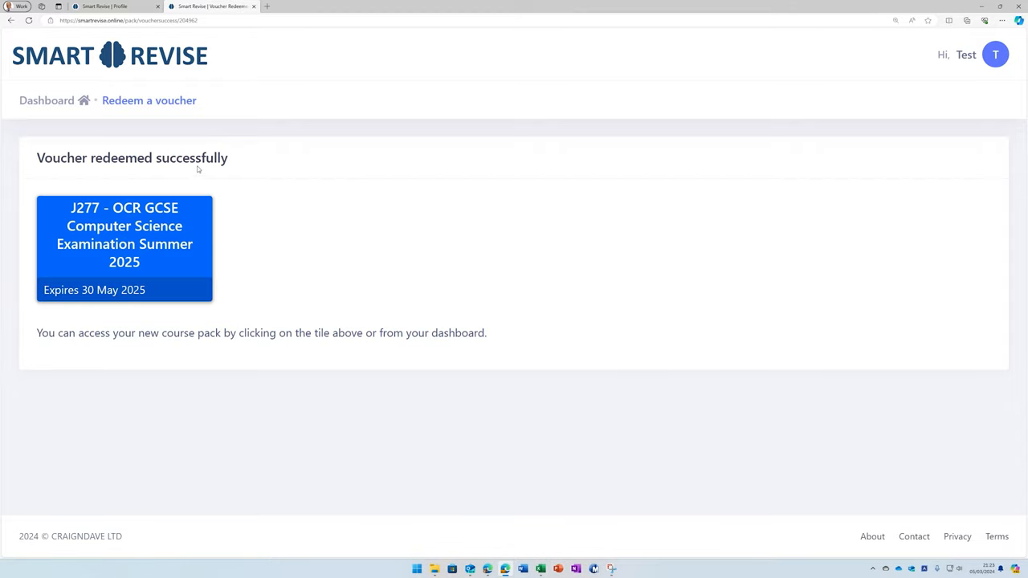
{"action": "mouse_move", "coordinate": [102, 125]}
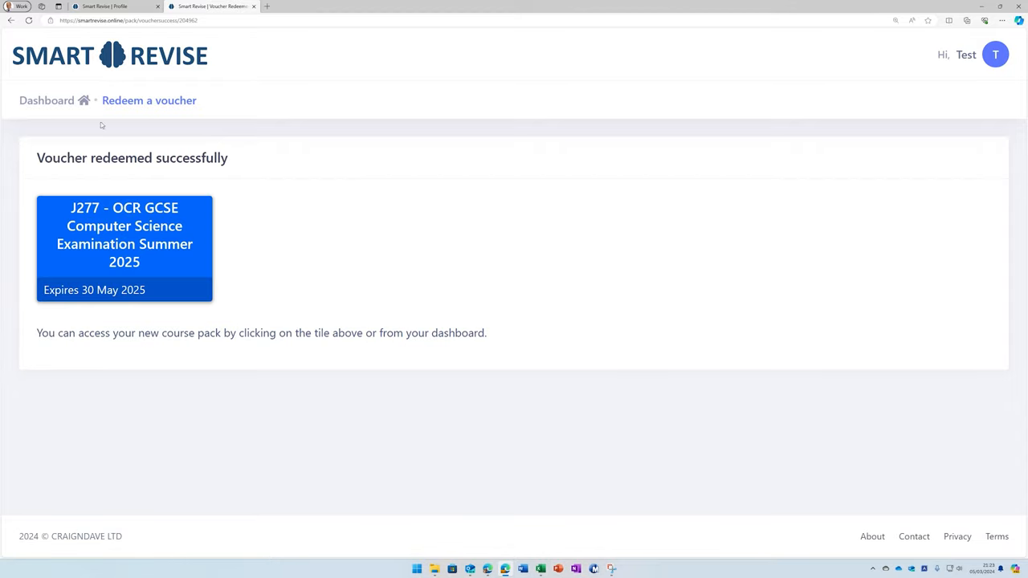
{"action": "left_click", "coordinate": [125, 249]}
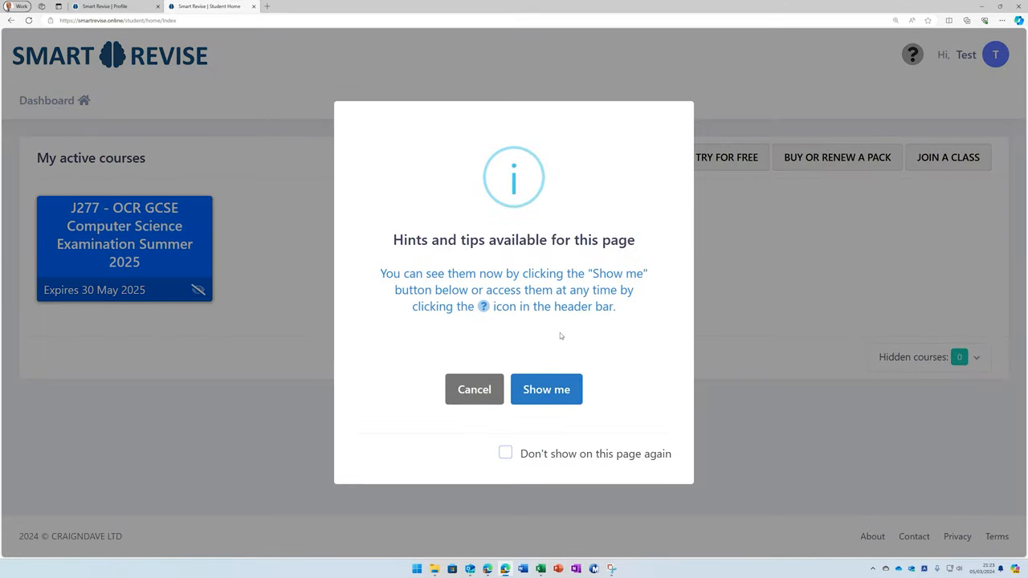
{"action": "mouse_move", "coordinate": [505, 457]}
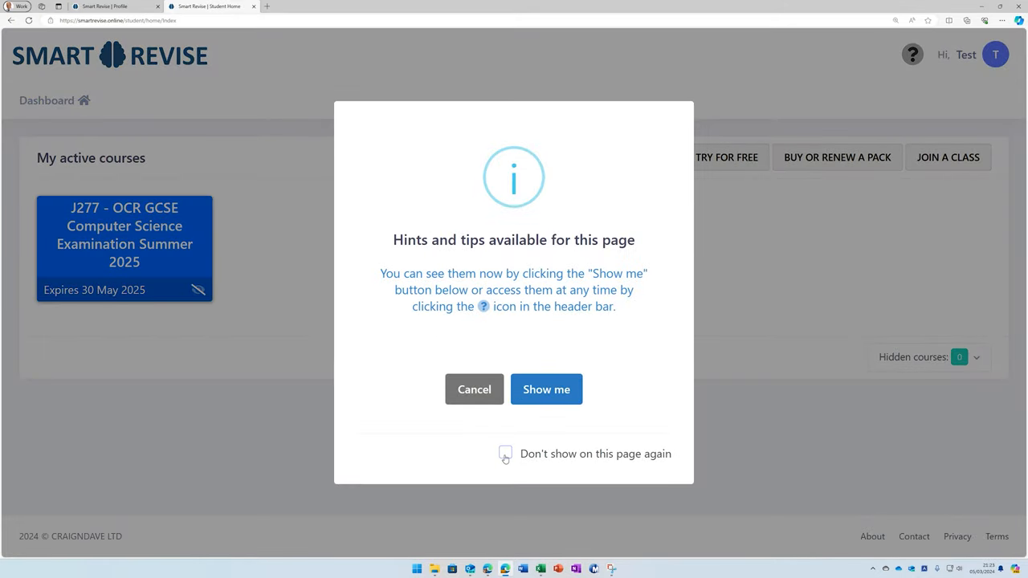
Step: Dismiss the hints prompt, enter the new J277 course and run 'Set up my course'
{"action": "left_click", "coordinate": [473, 389]}
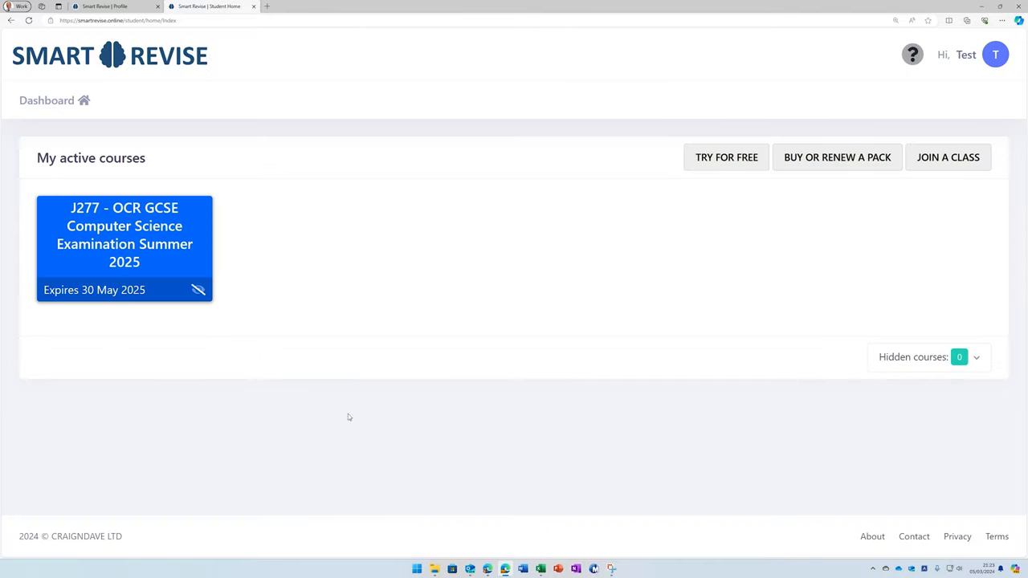
{"action": "mouse_move", "coordinate": [569, 186]}
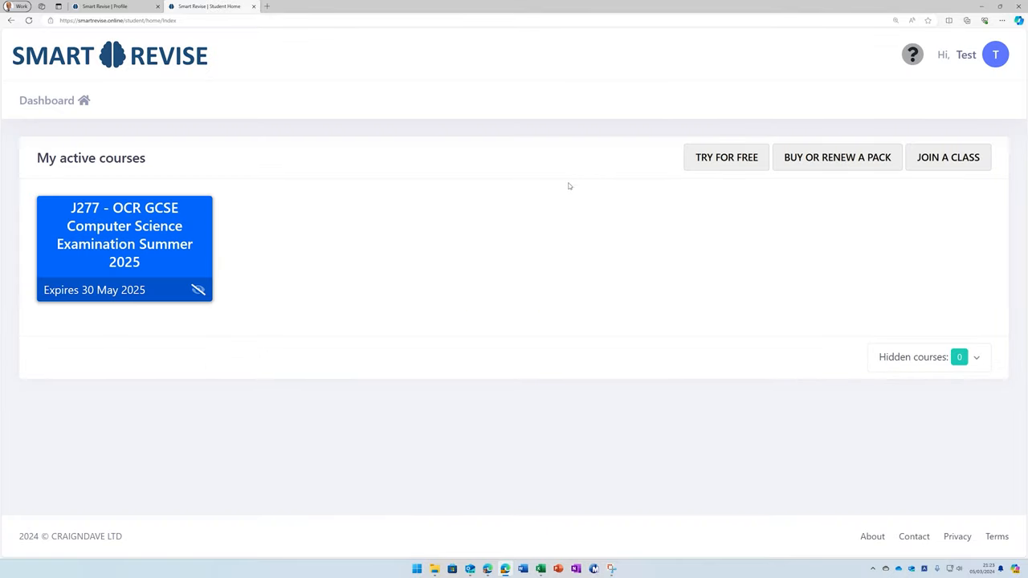
{"action": "left_click", "coordinate": [124, 235]}
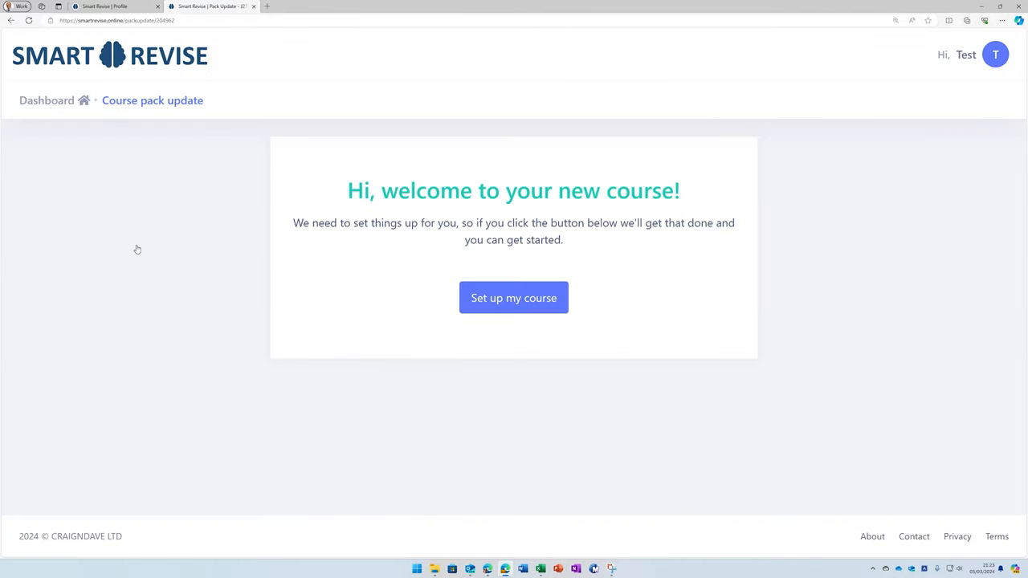
{"action": "left_click", "coordinate": [514, 298]}
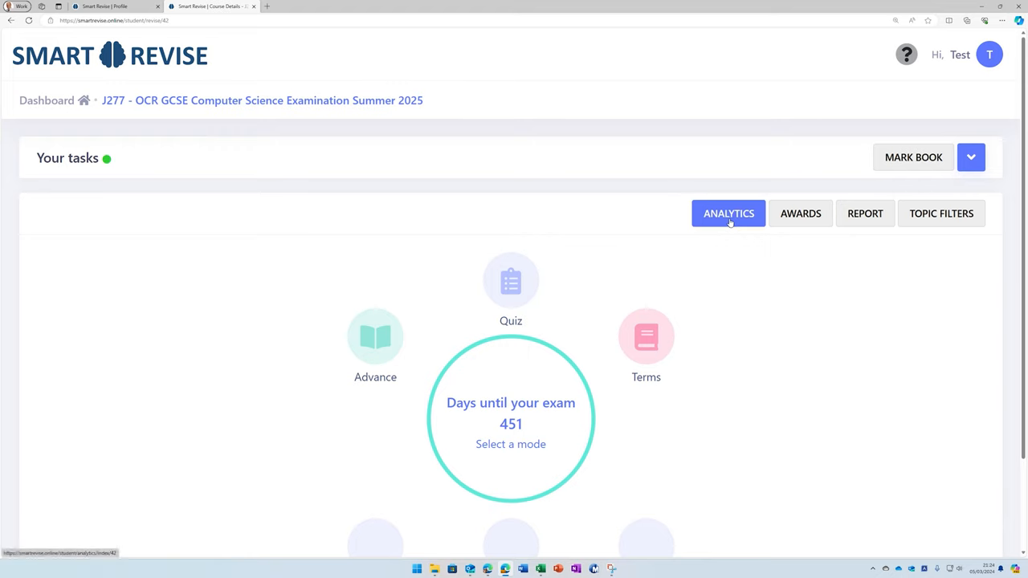
Step: View Analytics, the Personal awards list and the empty revision Report, then return to course home
{"action": "left_click", "coordinate": [728, 213]}
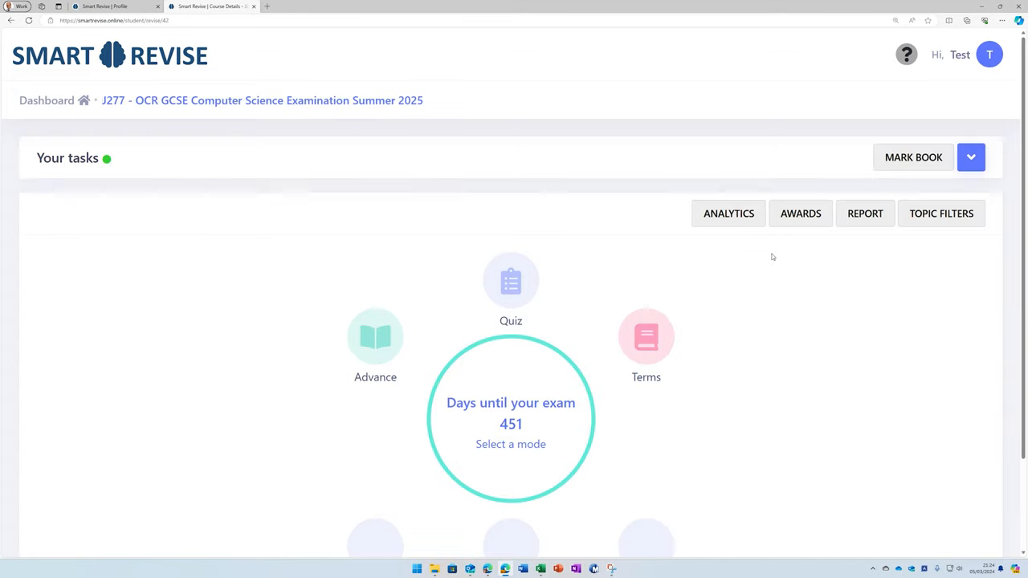
{"action": "left_click", "coordinate": [799, 213]}
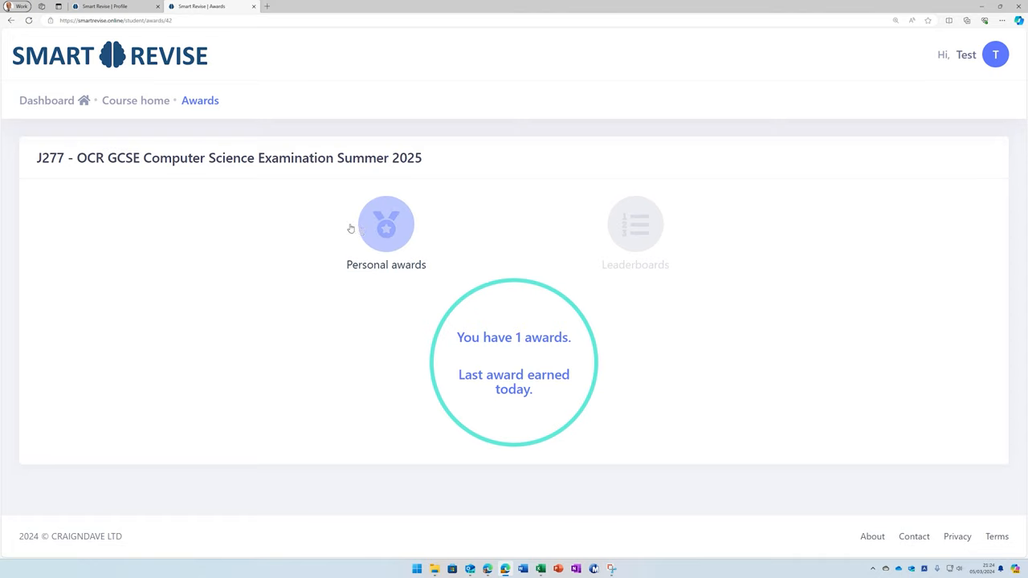
{"action": "left_click", "coordinate": [386, 225]}
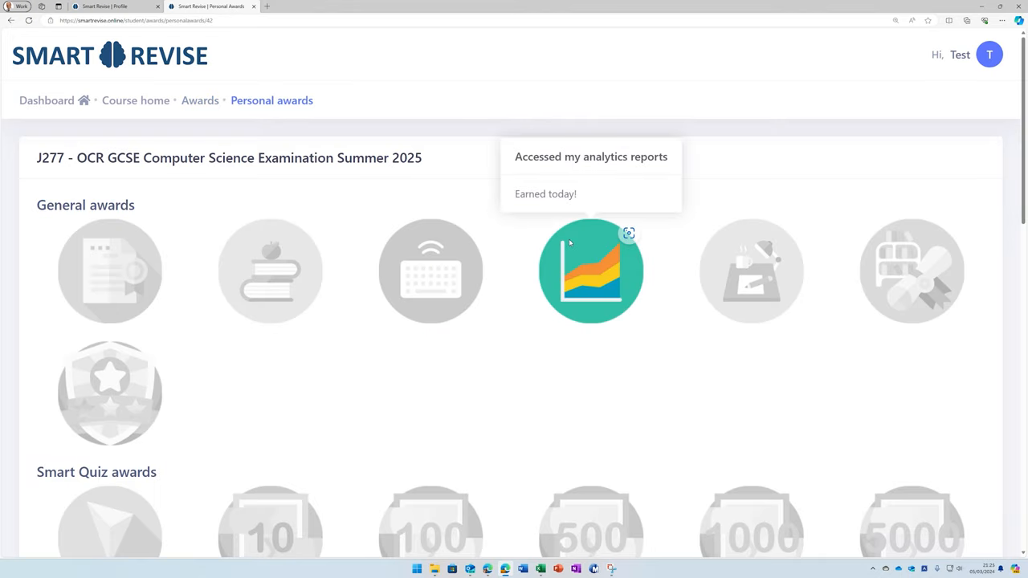
{"action": "mouse_move", "coordinate": [570, 484]}
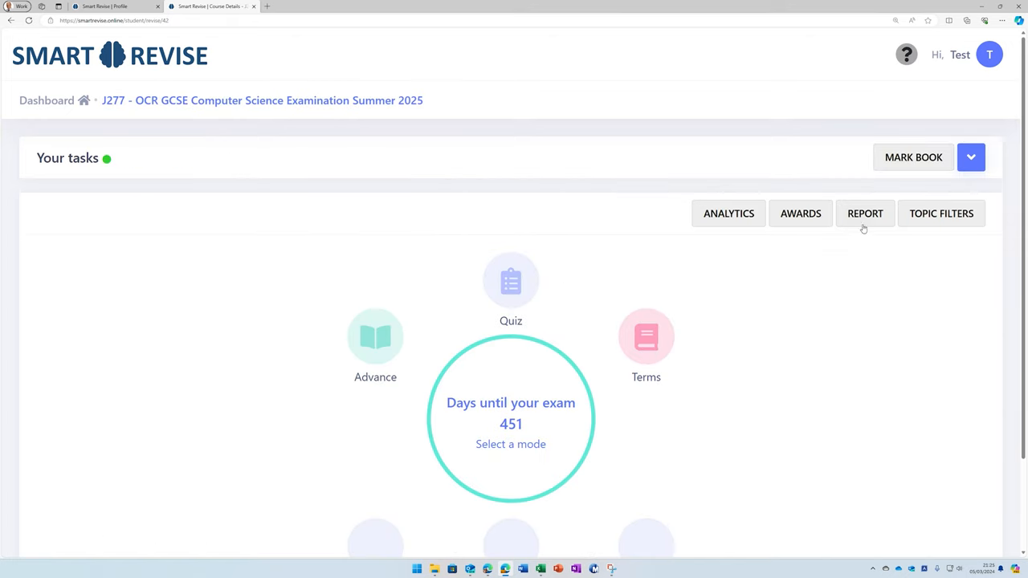
{"action": "left_click", "coordinate": [865, 213]}
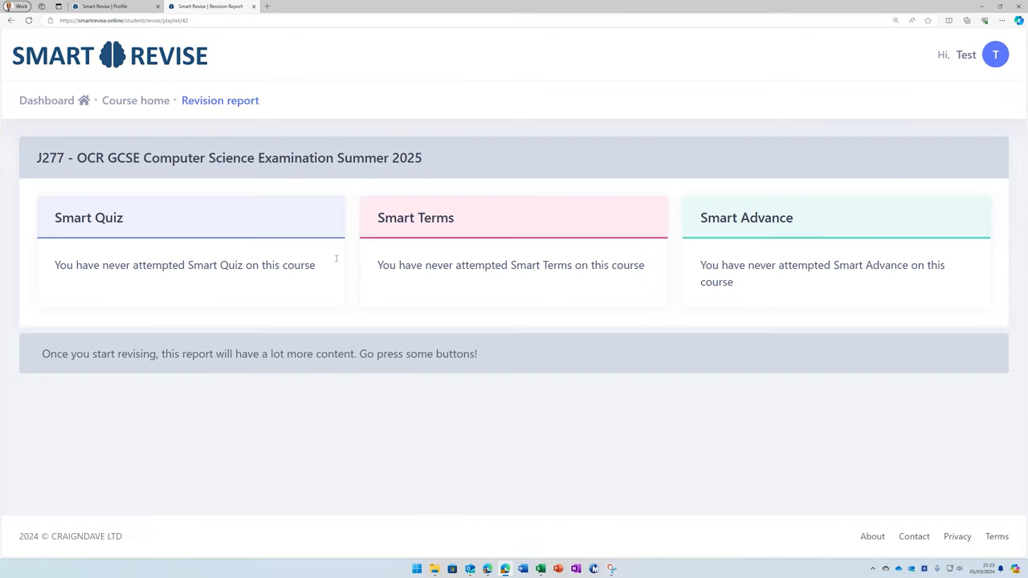
{"action": "left_click", "coordinate": [134, 100]}
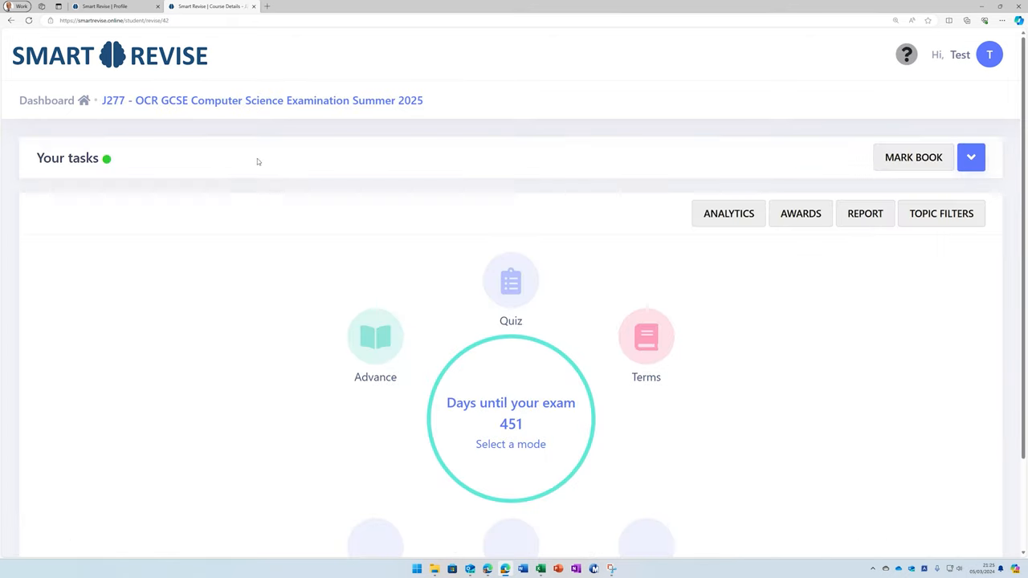
{"action": "left_click", "coordinate": [941, 212]}
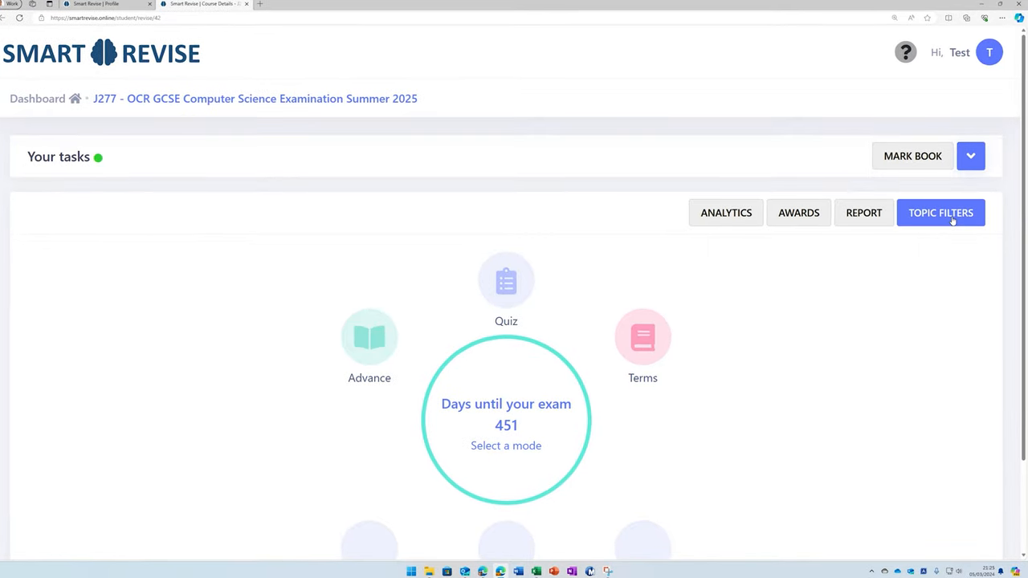
Step: In Topic filters untick Select all, keep only 2.1.2 Designing, creating and refining algorithms, and save
{"action": "left_click", "coordinate": [940, 213]}
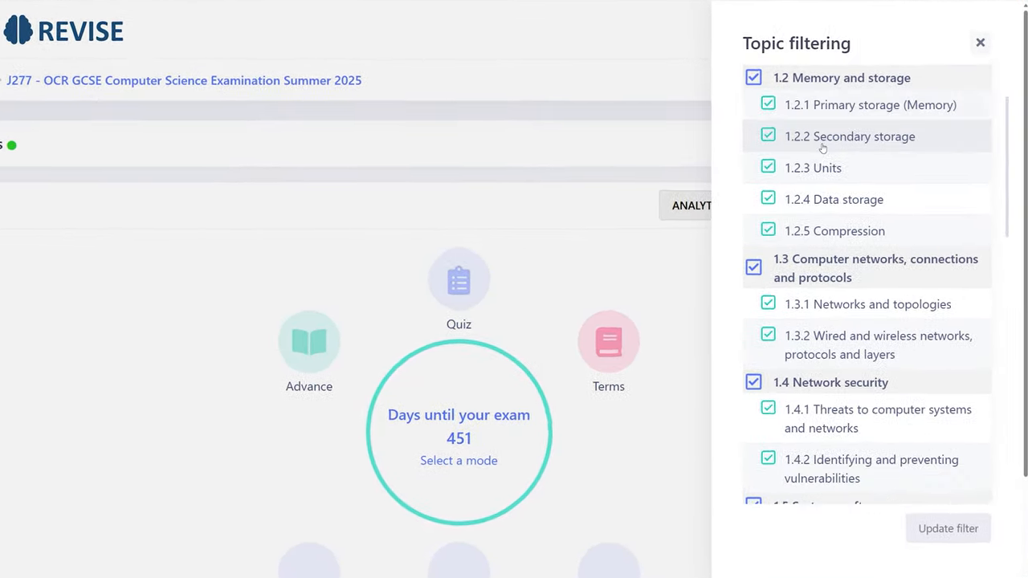
{"action": "scroll", "scroll_direction": "down", "scroll_amount": 3}
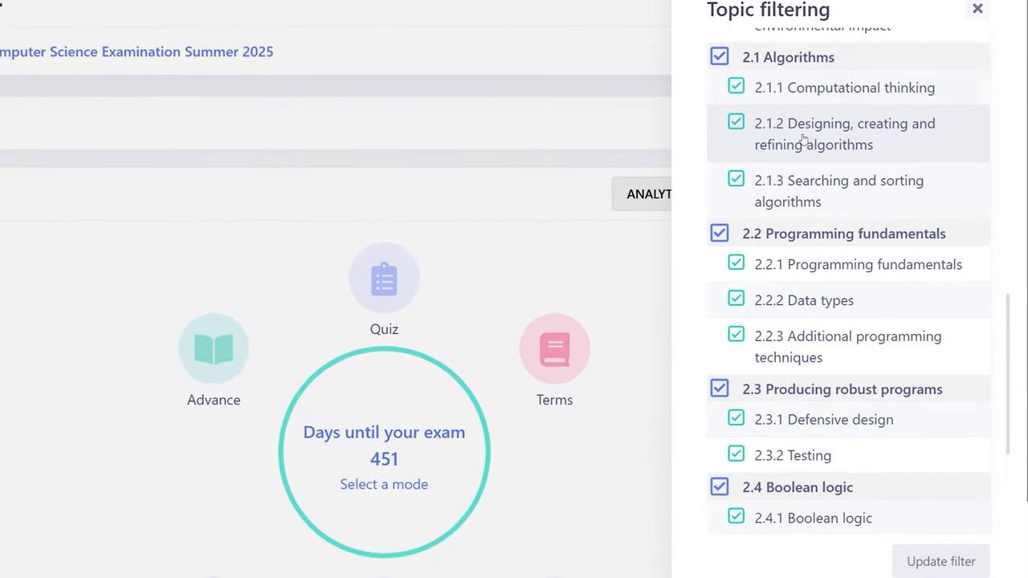
{"action": "scroll", "scroll_direction": "down", "scroll_amount": 3}
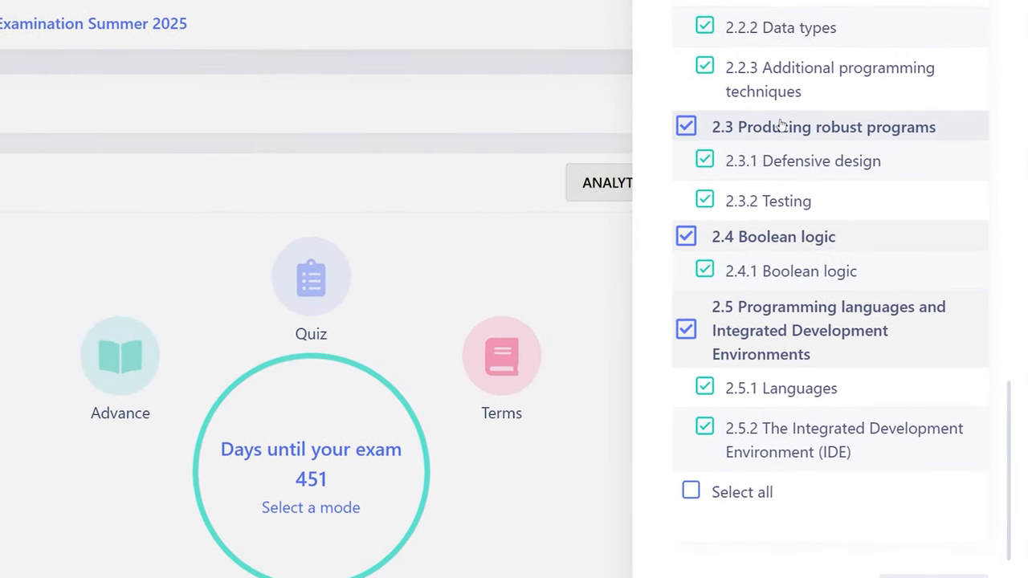
{"action": "left_click", "coordinate": [690, 492]}
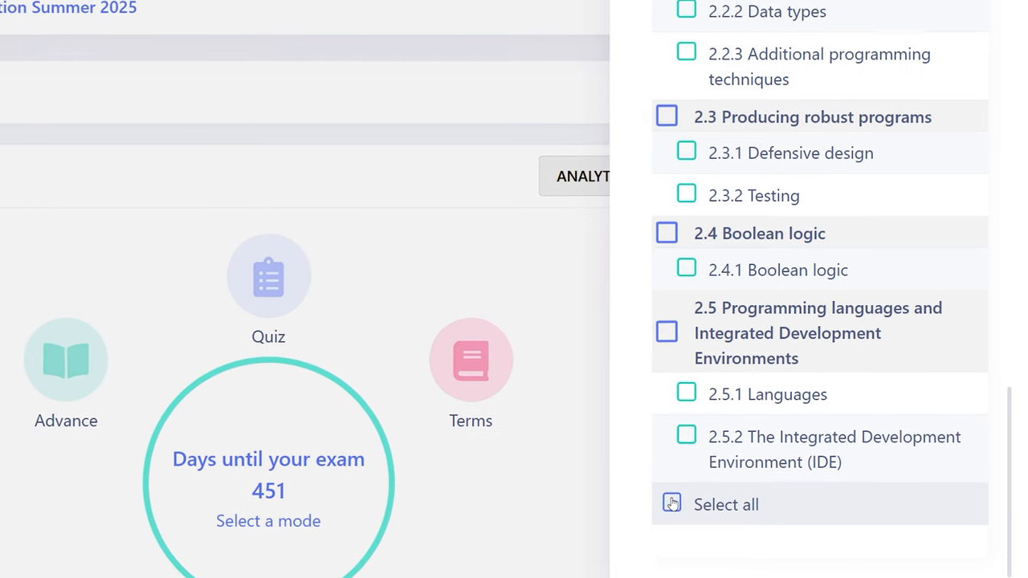
{"action": "left_click", "coordinate": [671, 504]}
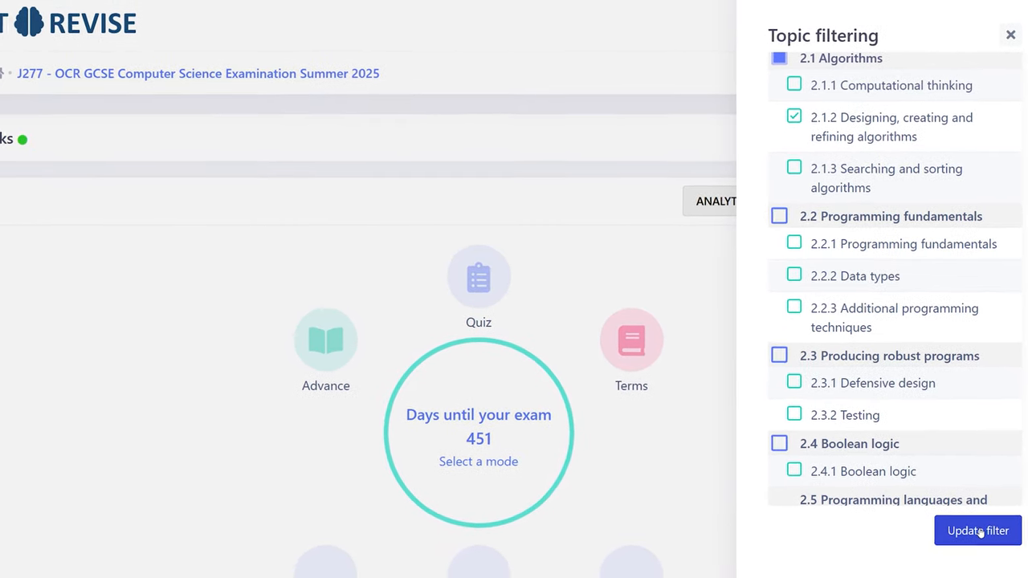
{"action": "left_click", "coordinate": [976, 531]}
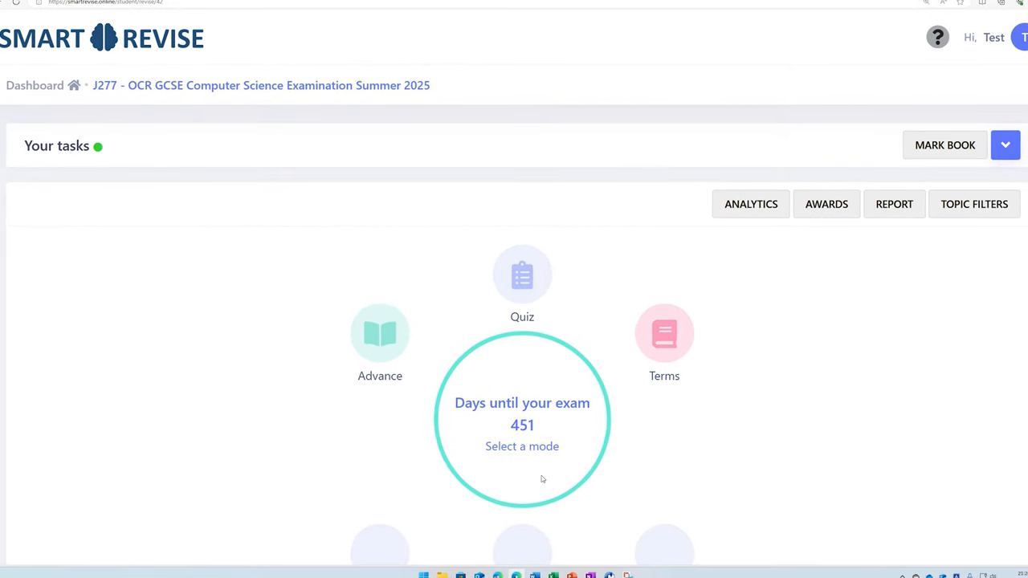
{"action": "mouse_move", "coordinate": [550, 458]}
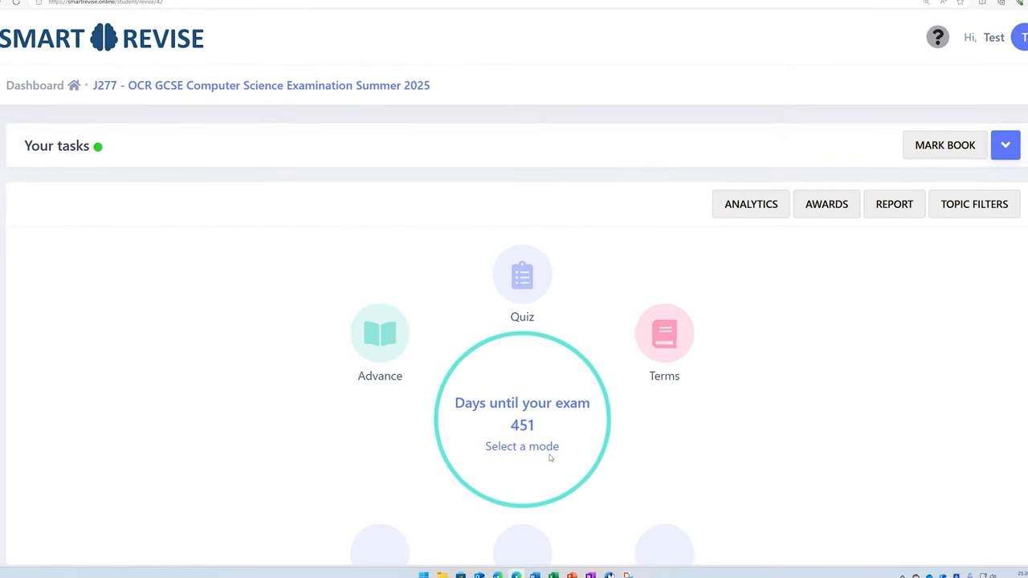
{"action": "mouse_move", "coordinate": [539, 361]}
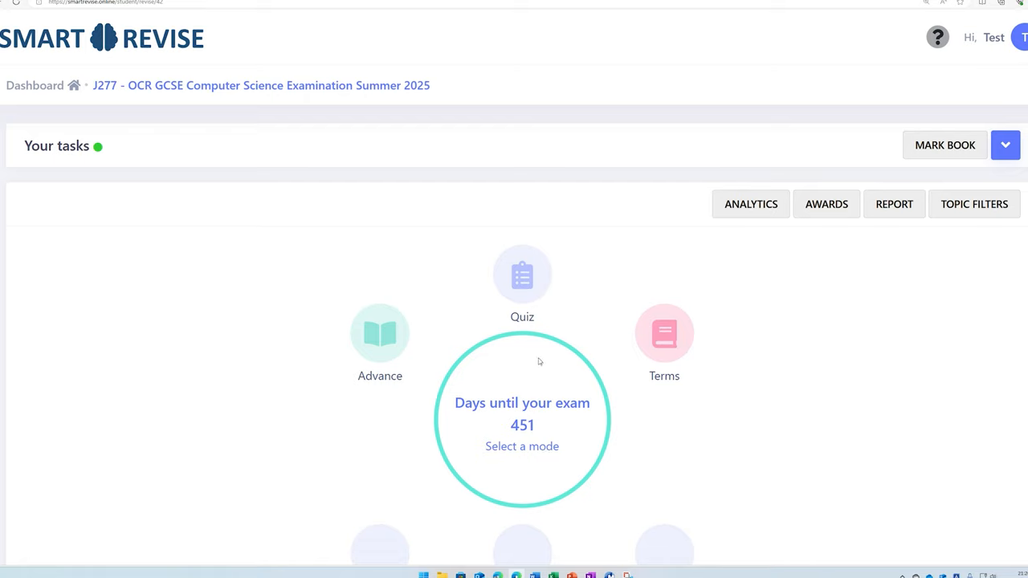
{"action": "mouse_move", "coordinate": [536, 345]}
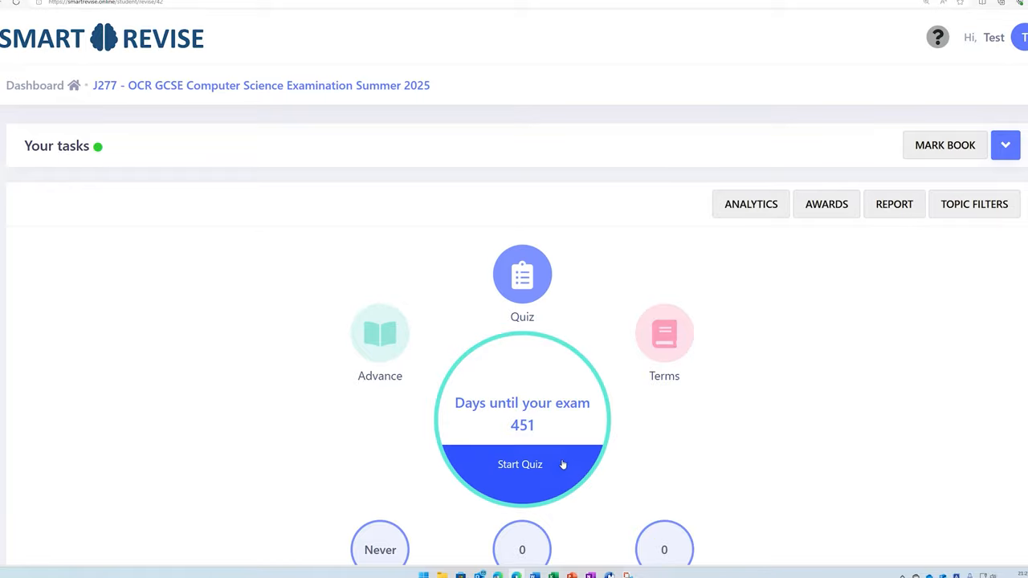
Step: Start the quiz and set the hints dialog to not show on this page again
{"action": "left_click", "coordinate": [519, 464]}
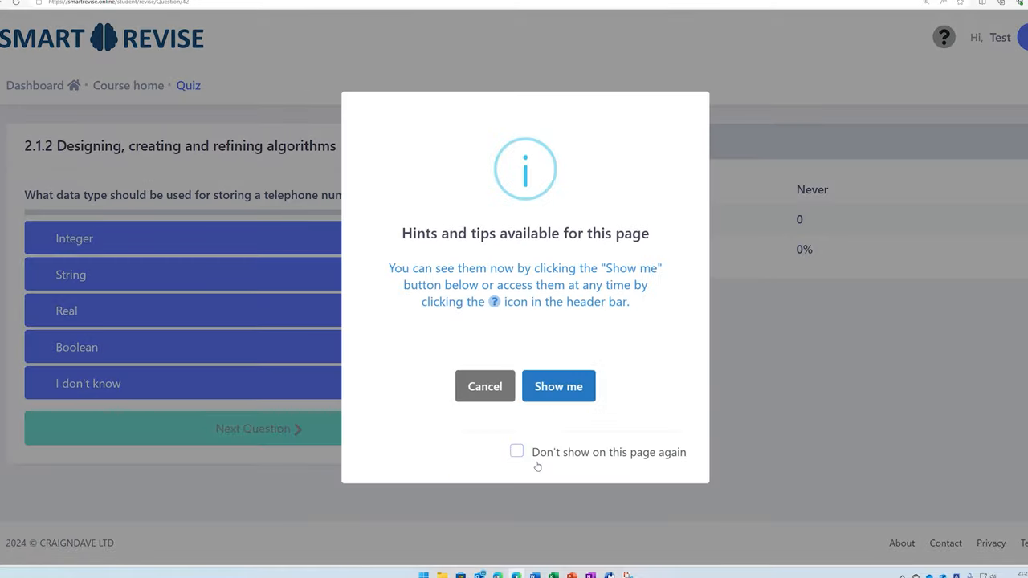
{"action": "left_click", "coordinate": [517, 451]}
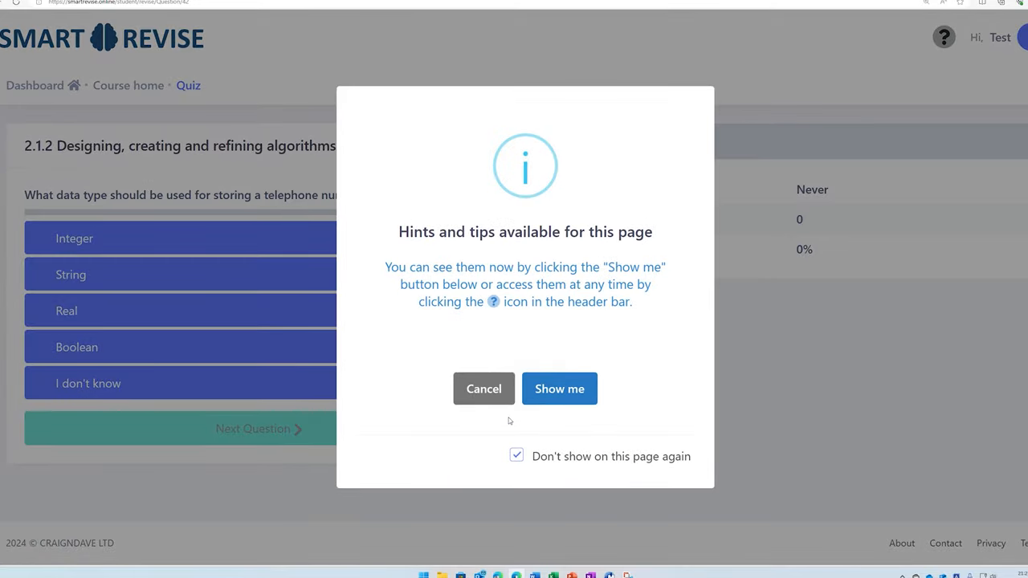
{"action": "left_click", "coordinate": [484, 389]}
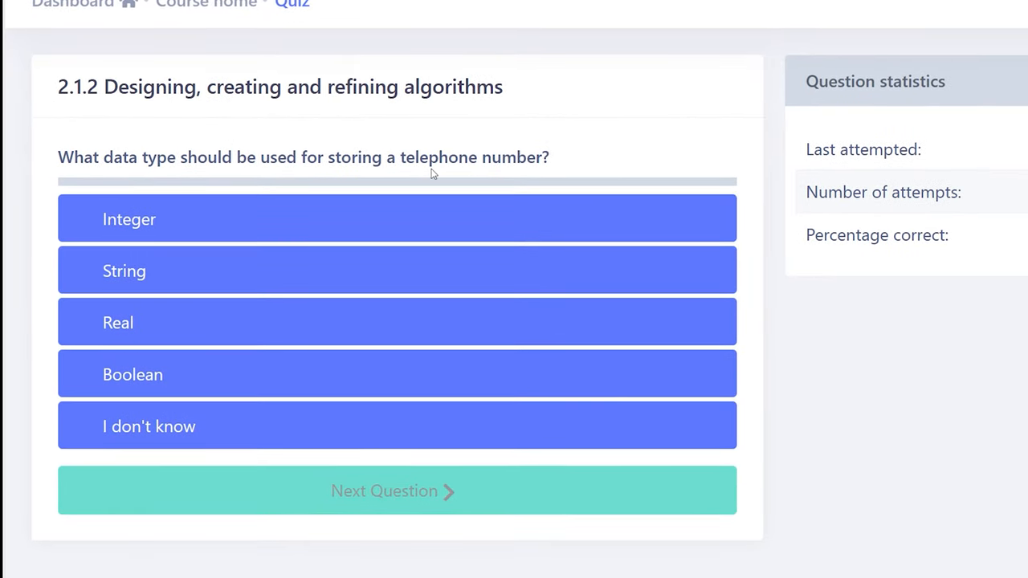
{"action": "mouse_move", "coordinate": [432, 169]}
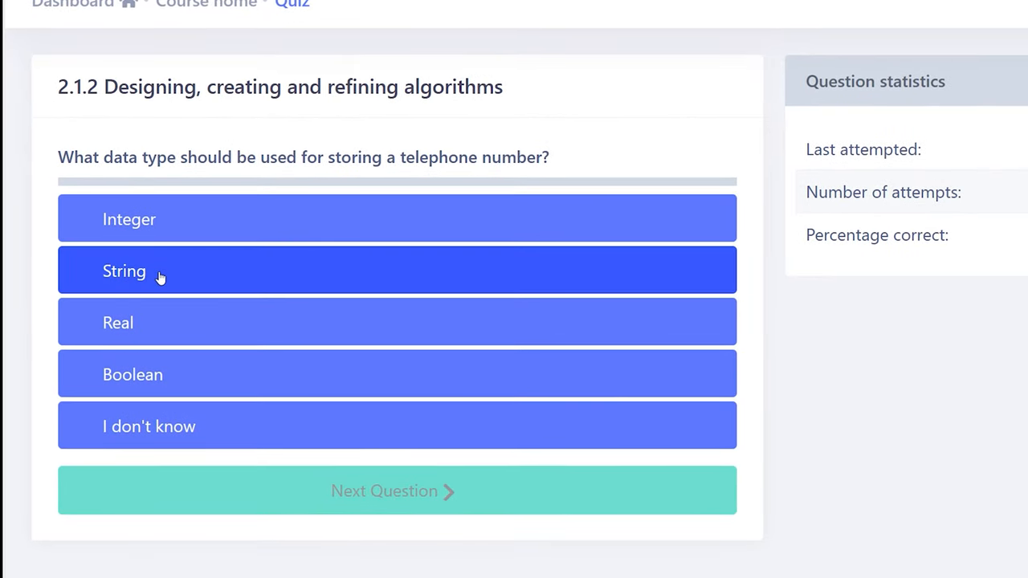
Step: Answer the telephone number question with String and move on to the course home
{"action": "left_click", "coordinate": [393, 271]}
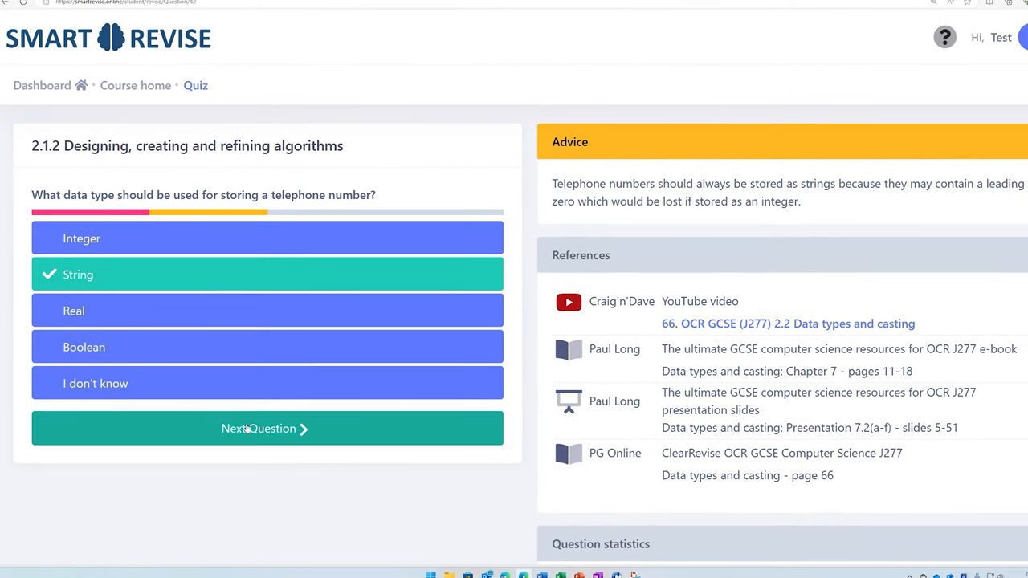
{"action": "left_click", "coordinate": [268, 428]}
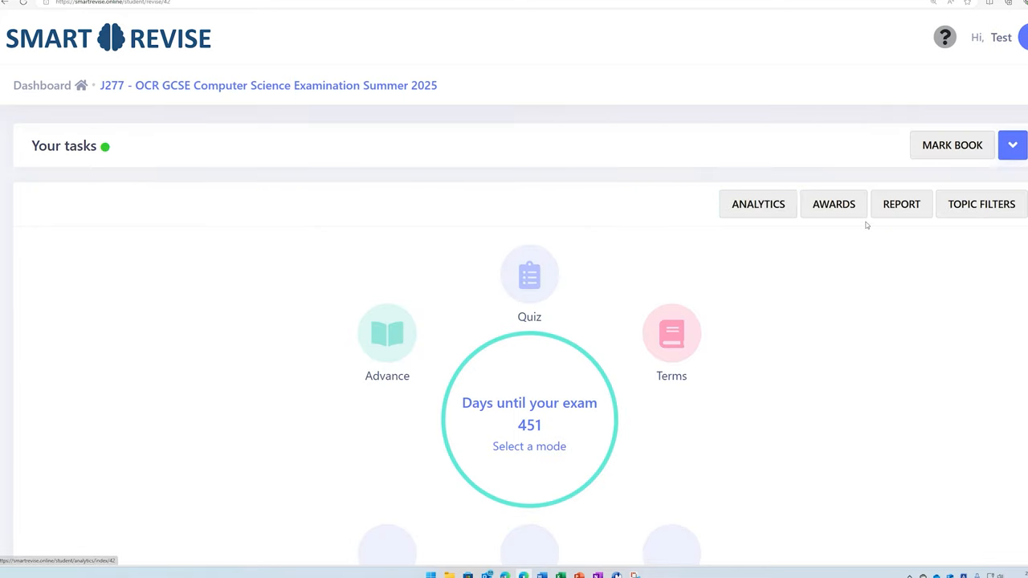
Step: Enter the Terms flashcard mode from the J277 course dashboard
{"action": "left_click", "coordinate": [901, 203]}
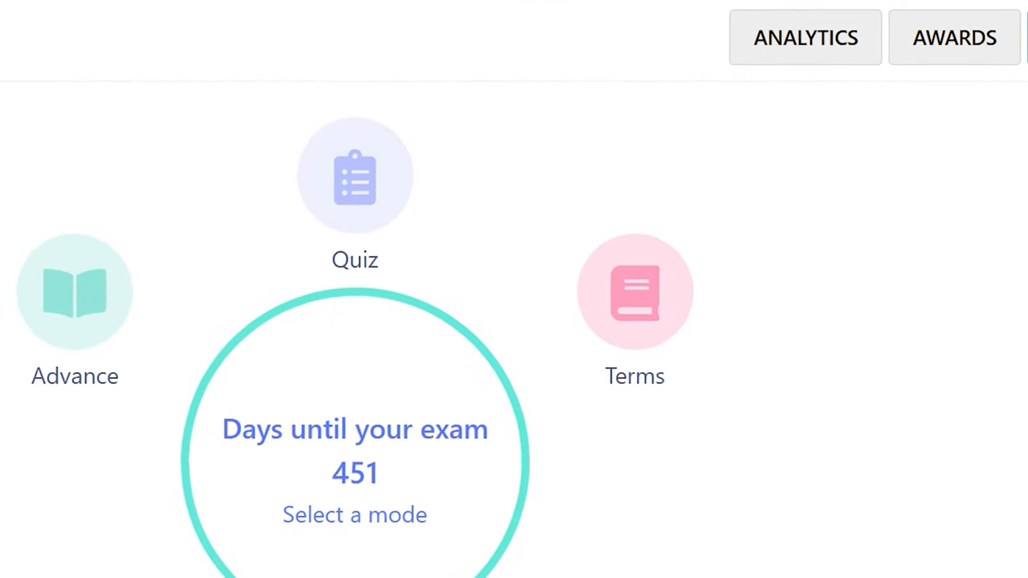
{"action": "scroll", "scroll_direction": "down", "scroll_amount": 3}
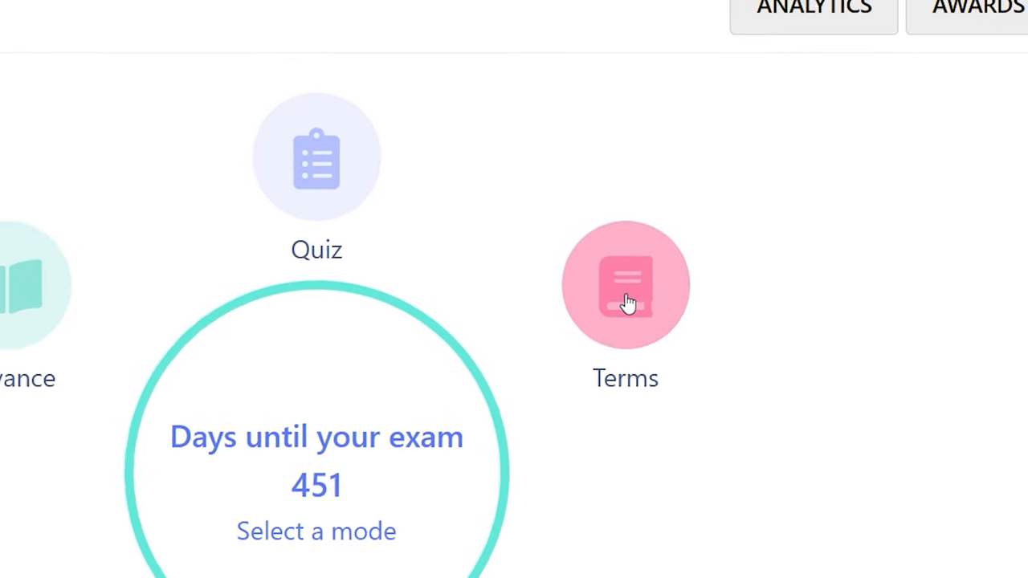
{"action": "left_click", "coordinate": [625, 284]}
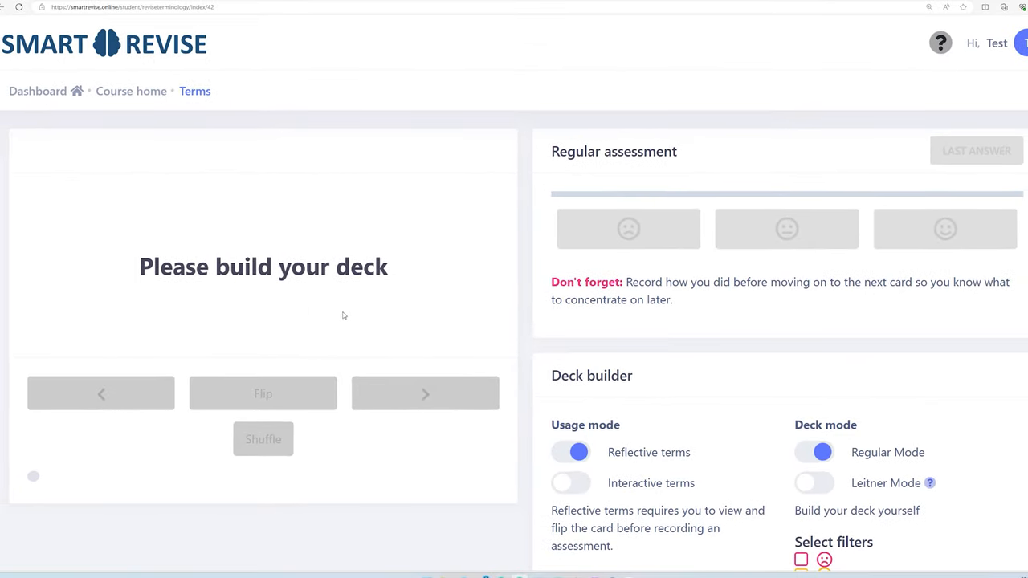
Step: Build an interactive terms deck from Not assessed and sad-face rated cards
{"action": "left_click", "coordinate": [570, 483]}
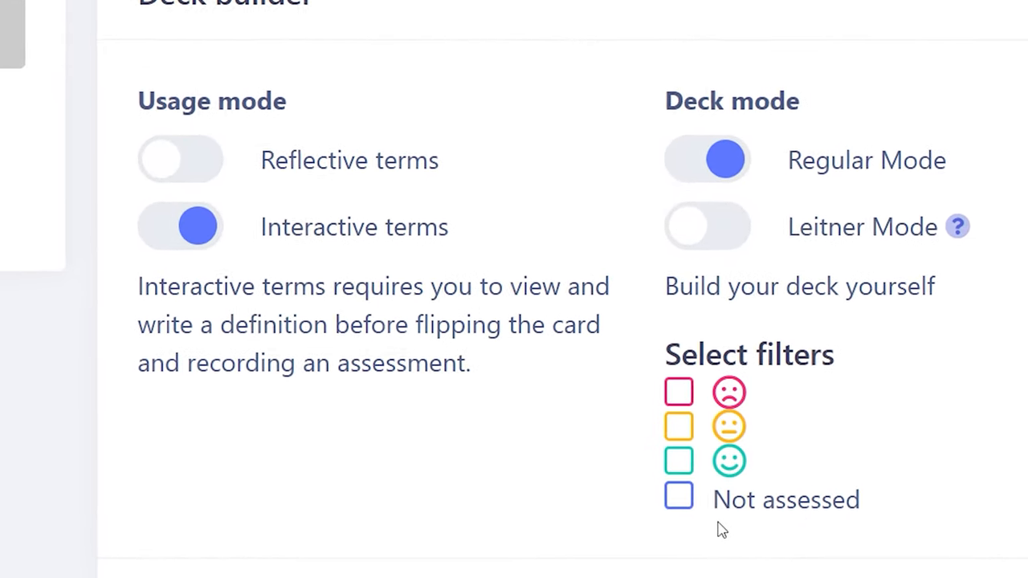
{"action": "left_click", "coordinate": [678, 495]}
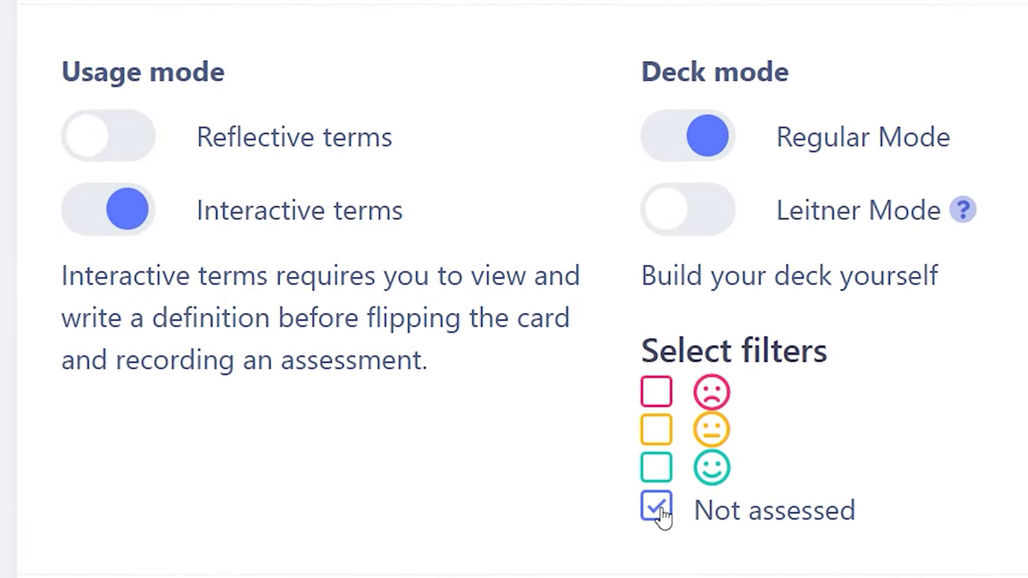
{"action": "mouse_move", "coordinate": [737, 490]}
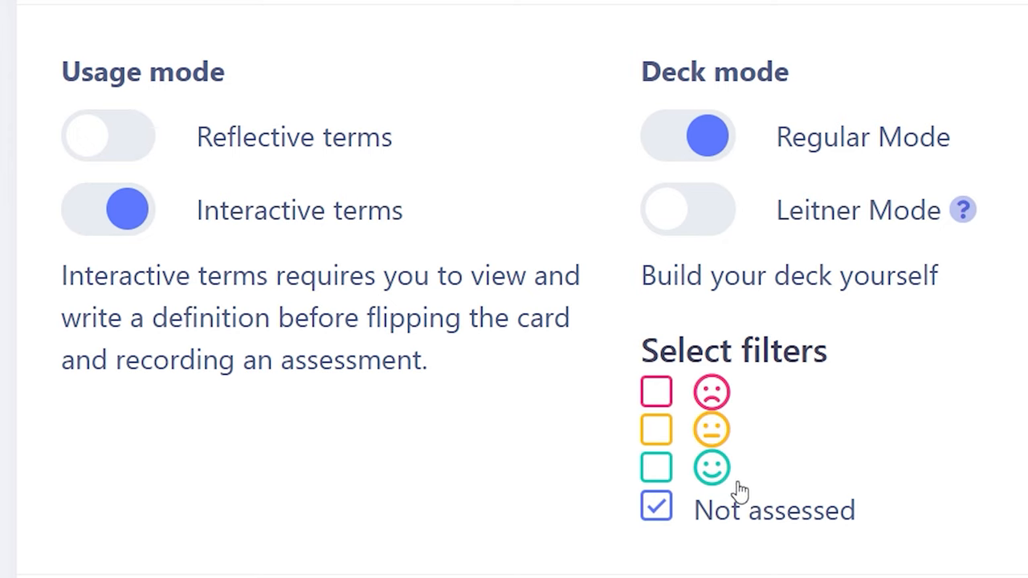
{"action": "mouse_move", "coordinate": [713, 401]}
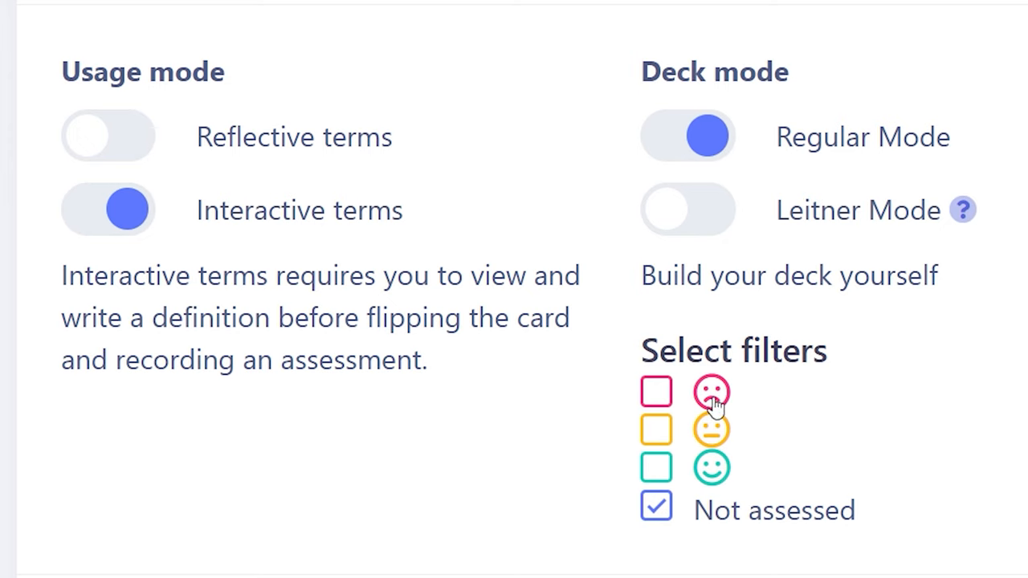
{"action": "mouse_move", "coordinate": [720, 473]}
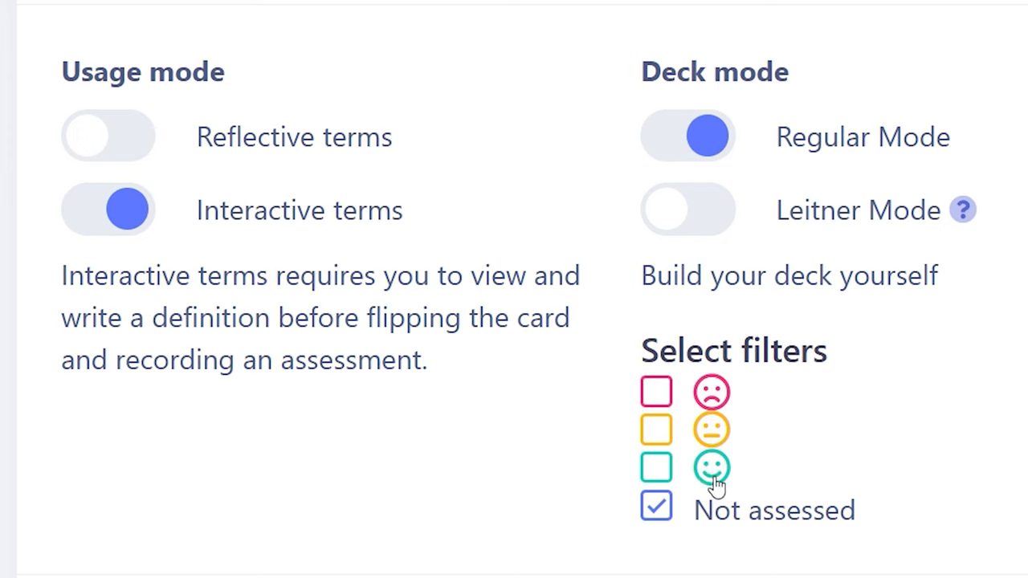
{"action": "left_click", "coordinate": [656, 391]}
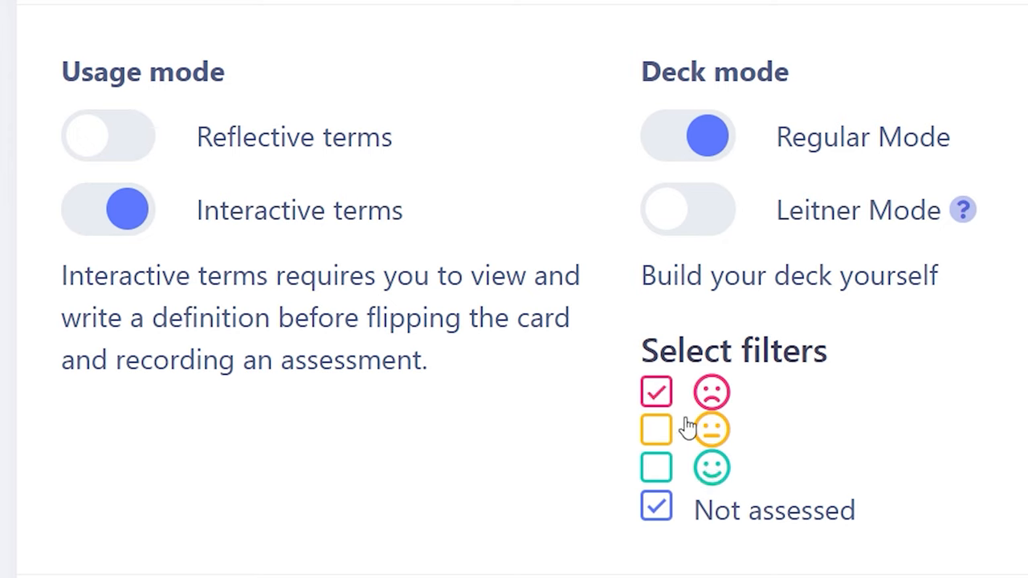
{"action": "mouse_move", "coordinate": [644, 364]}
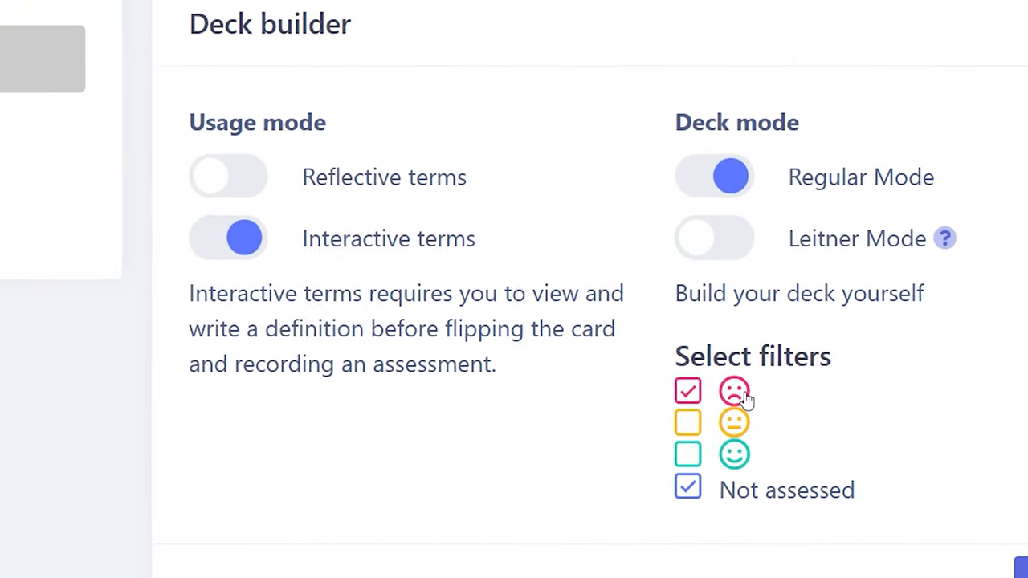
{"action": "left_click", "coordinate": [981, 496]}
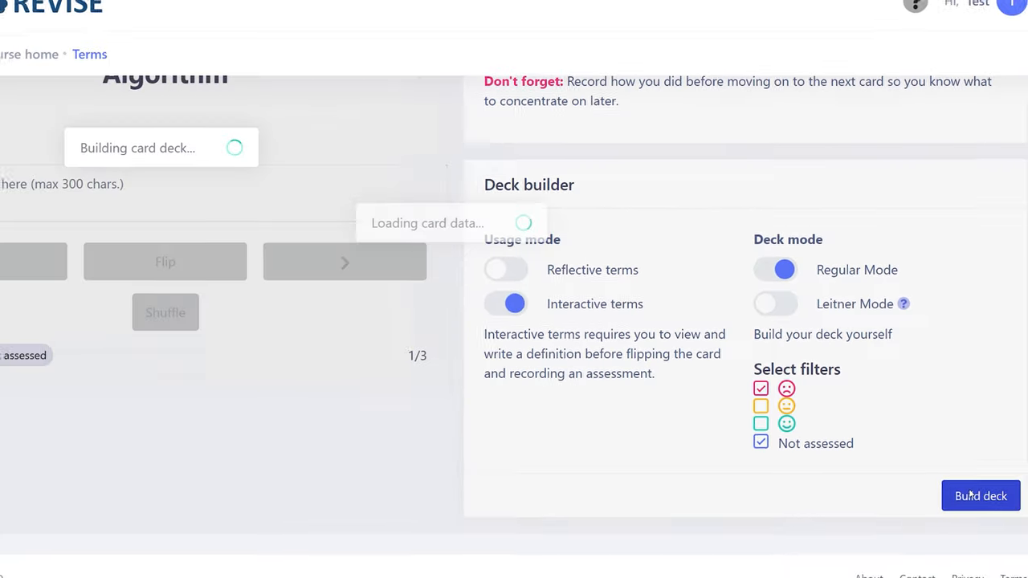
Step: Answer the Algorithm card, flip to its definition and rate it as well known
{"action": "left_click", "coordinate": [980, 495]}
{"action": "type", "text": "A set of instructions to carry out a particular task"}
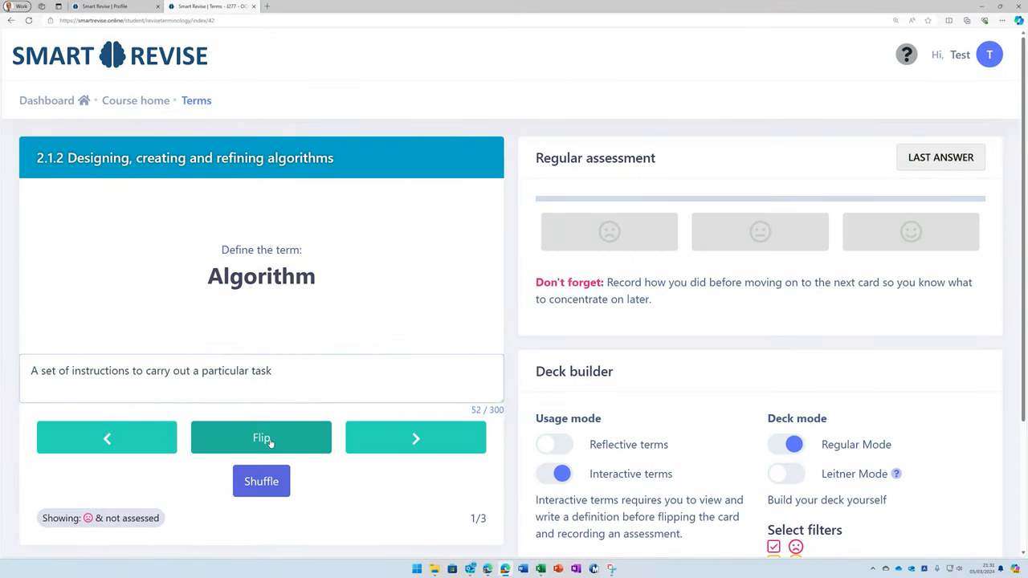
{"action": "left_click", "coordinate": [261, 437]}
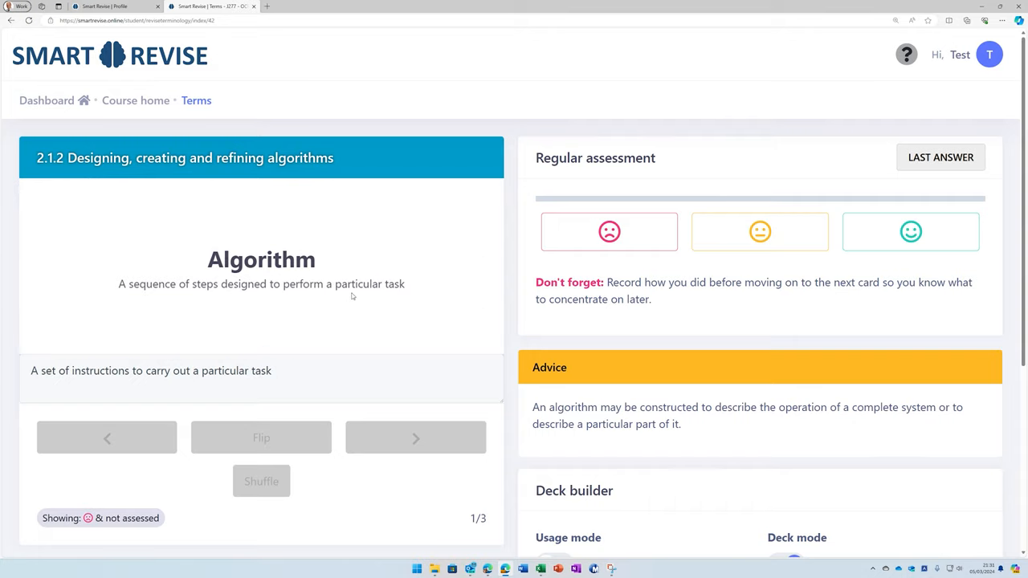
{"action": "mouse_move", "coordinate": [265, 361]}
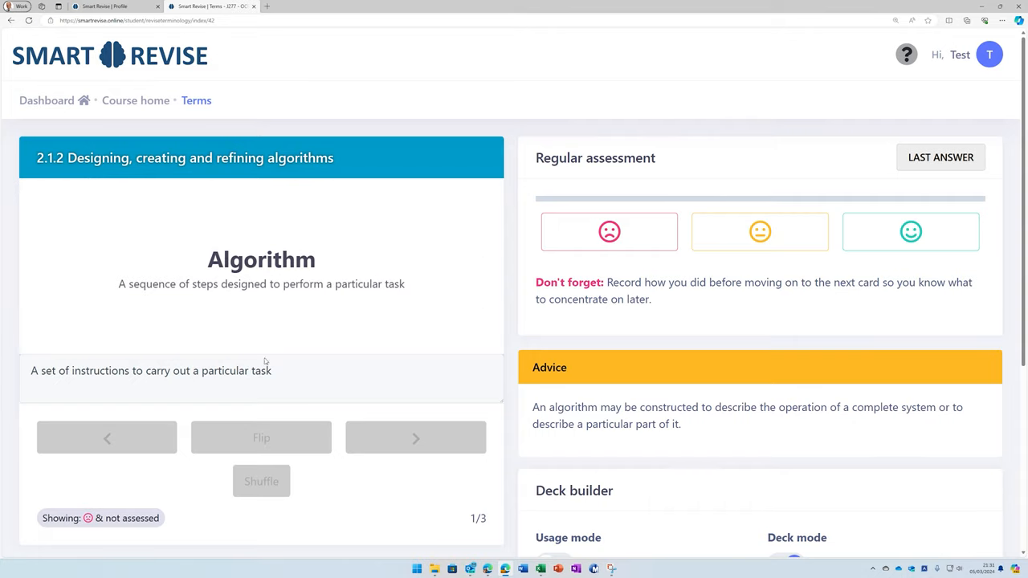
{"action": "left_click", "coordinate": [909, 231]}
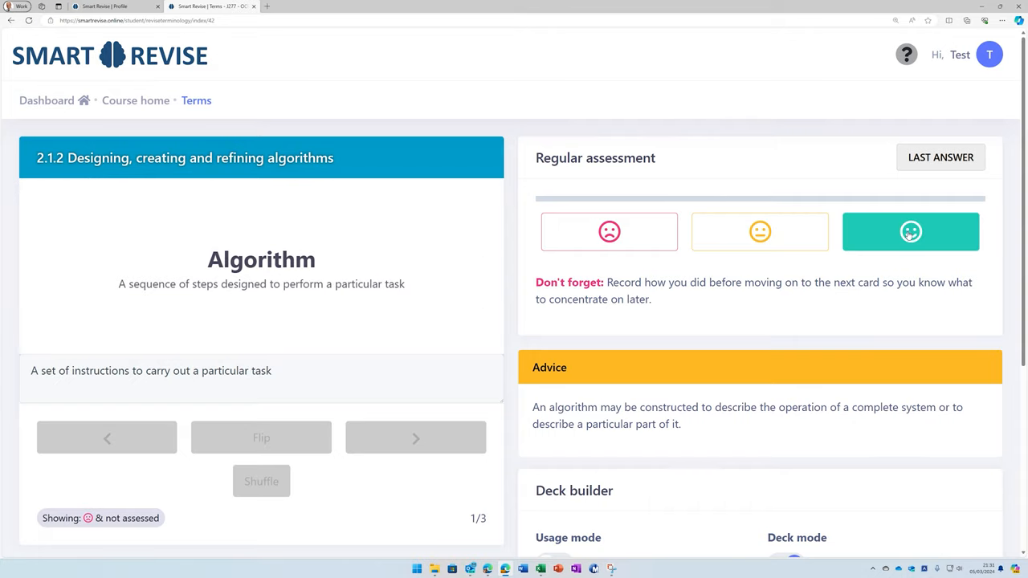
{"action": "left_click", "coordinate": [910, 231]}
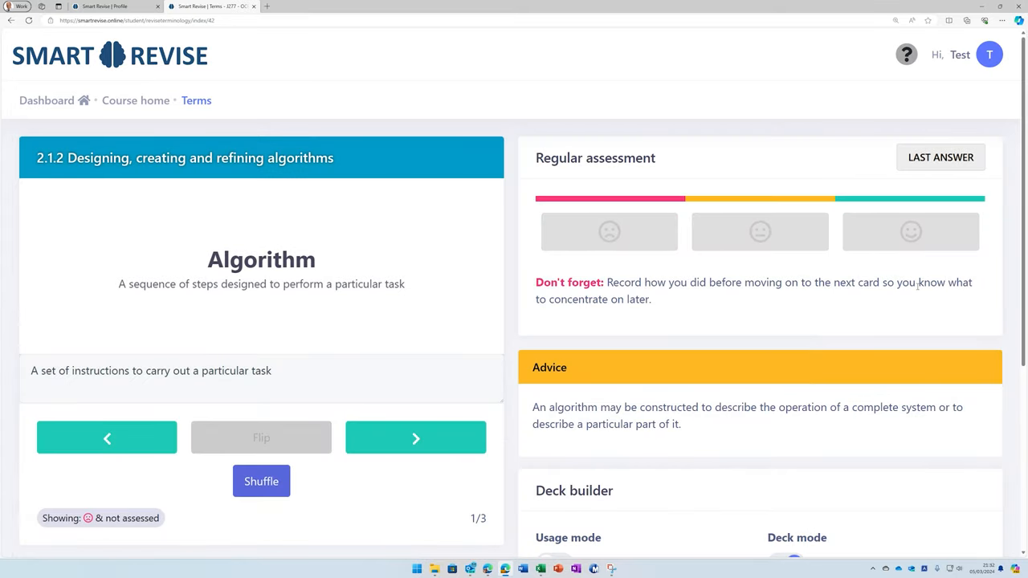
Step: Define Flowchart as a diagram of algorithm steps with flow-arrows, flip it and rate it partly right
{"action": "left_click", "coordinate": [415, 438]}
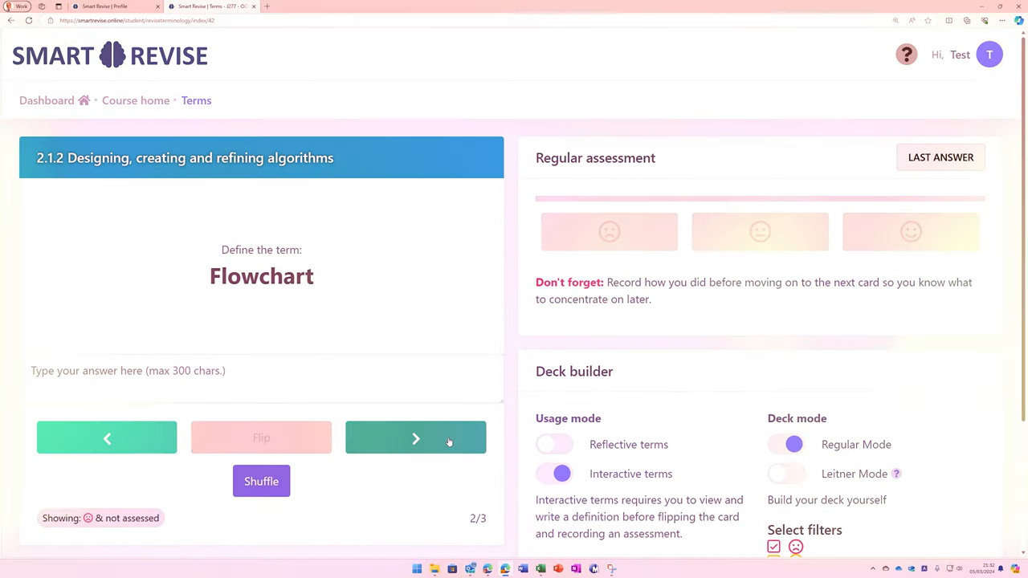
{"action": "type", "text": "A diagram showing the steps of an algorithm using shapes connected by flow-arrows."}
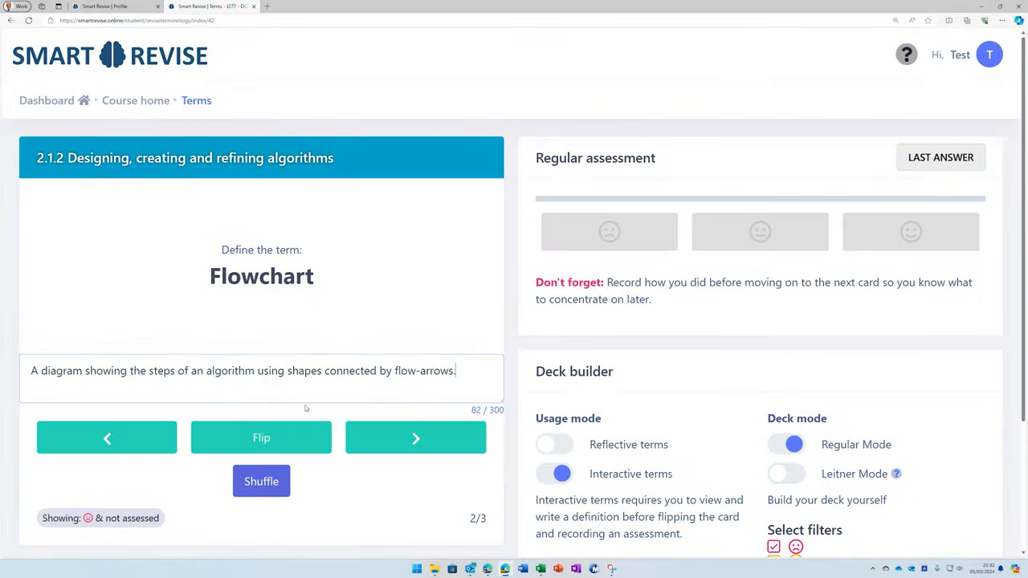
{"action": "left_click", "coordinate": [261, 436]}
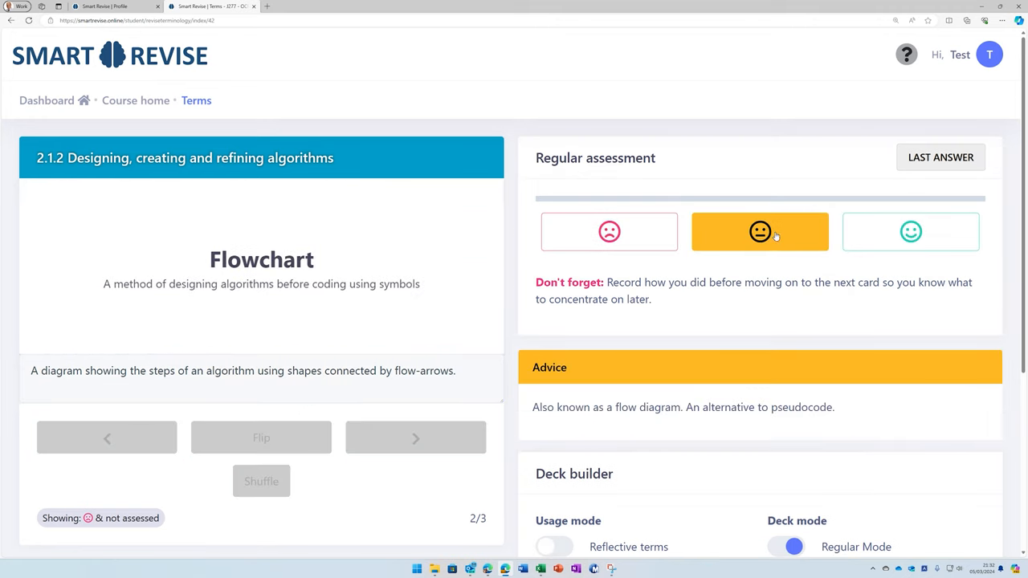
{"action": "left_click", "coordinate": [759, 232]}
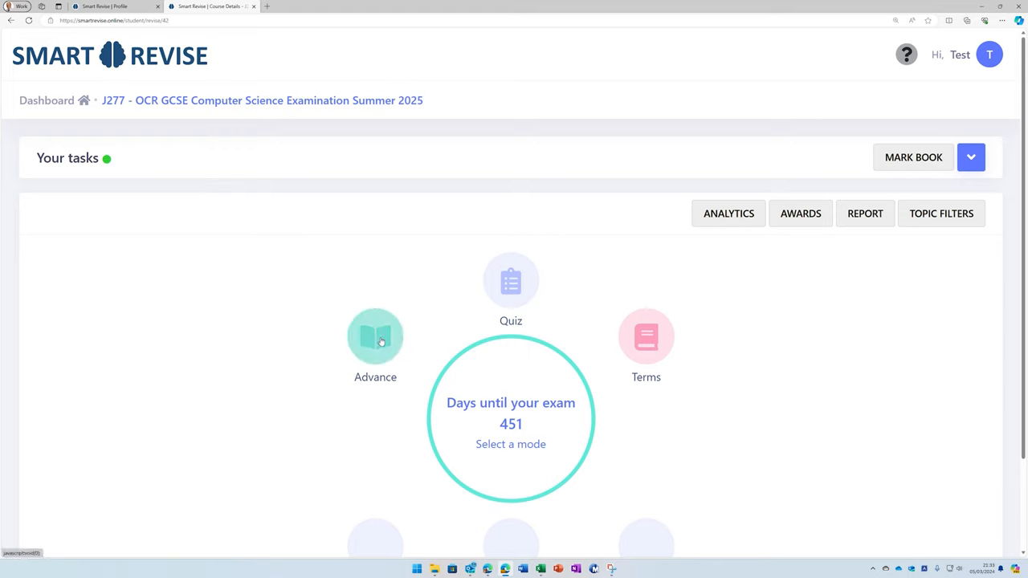
Step: Start Advance questions and answer question 10: 4.8GHz = 4,800,000,000 Hertz
{"action": "left_click", "coordinate": [374, 337]}
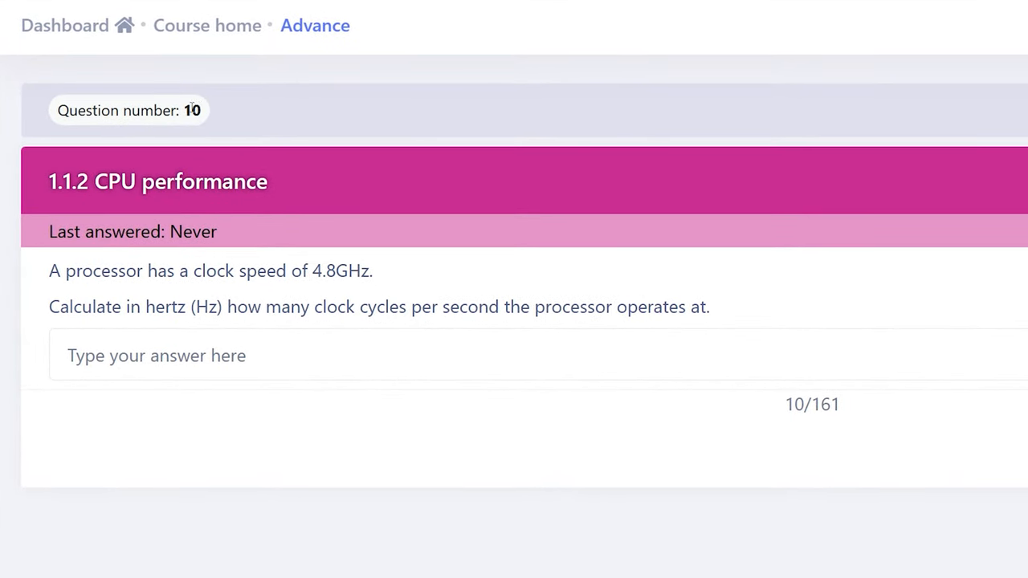
{"action": "scroll", "scroll_direction": "right", "scroll_amount": 3}
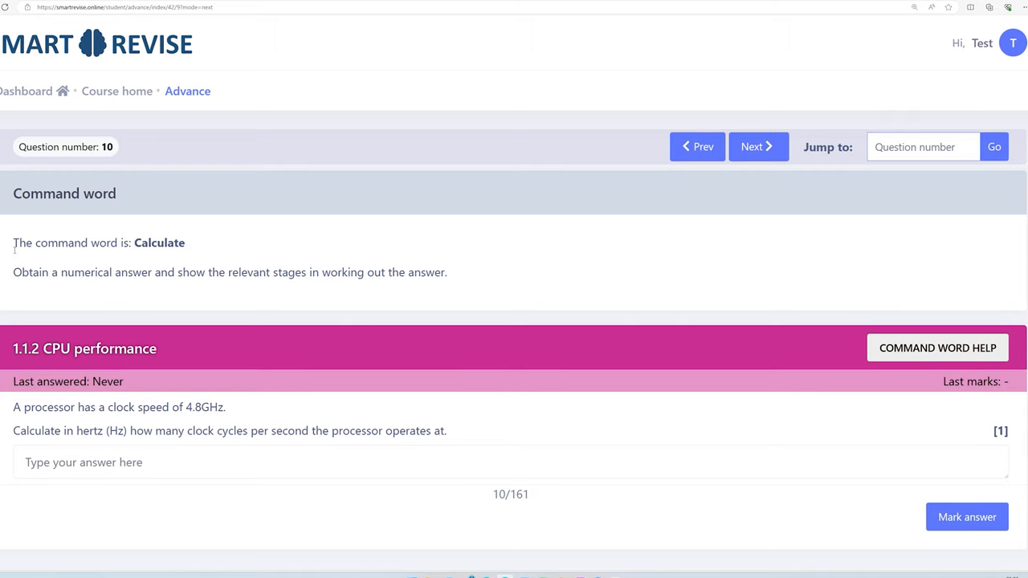
{"action": "mouse_move", "coordinate": [593, 267]}
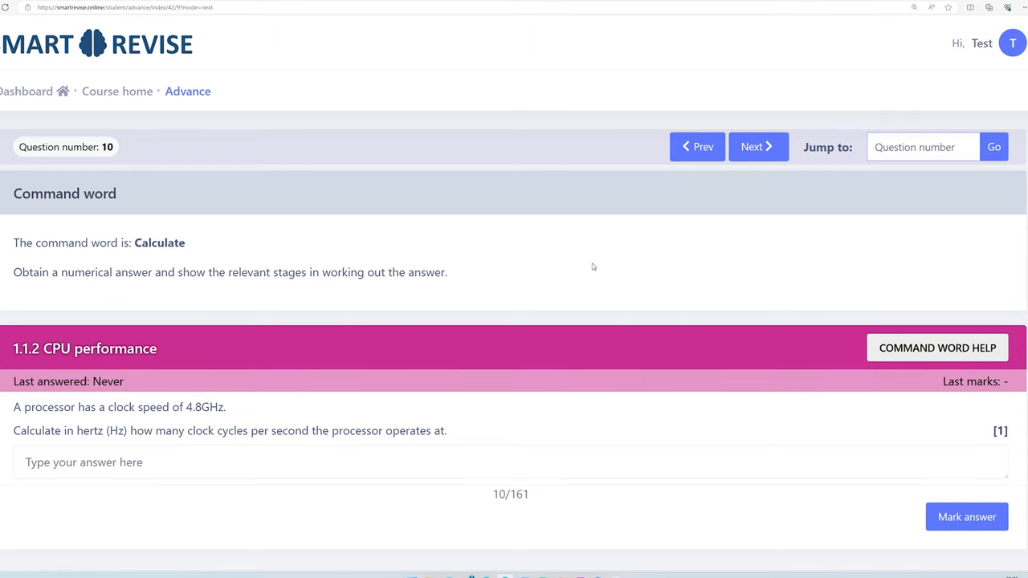
{"action": "type", "text": "4.8GHz = 4,800MHz = 4,800,000Khz = 4,800,000,000 Hertz"}
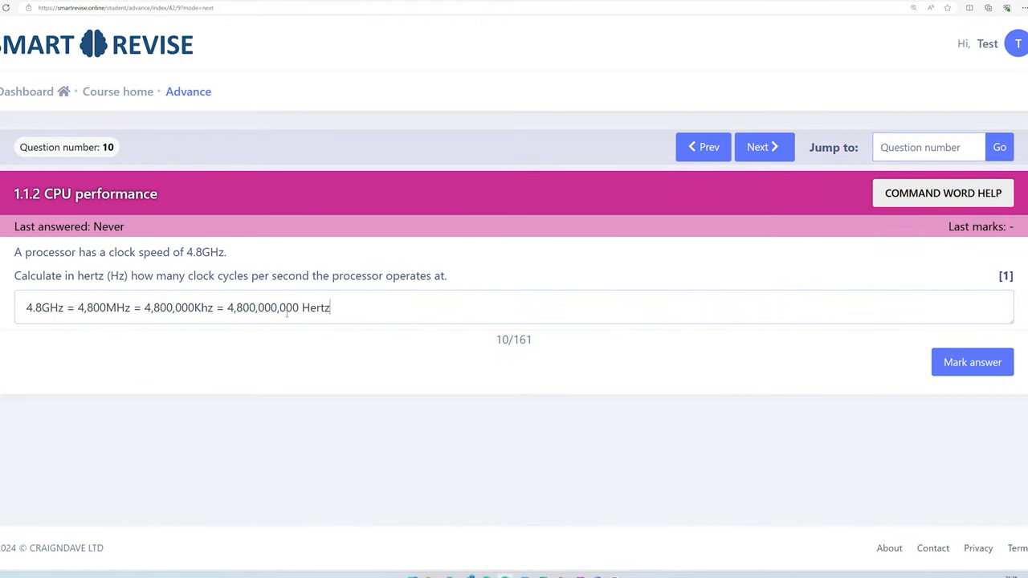
Step: Mark the clock speed answer, award the 4.8 billion hertz mark for 1/1 and submit the marks
{"action": "left_click", "coordinate": [971, 362]}
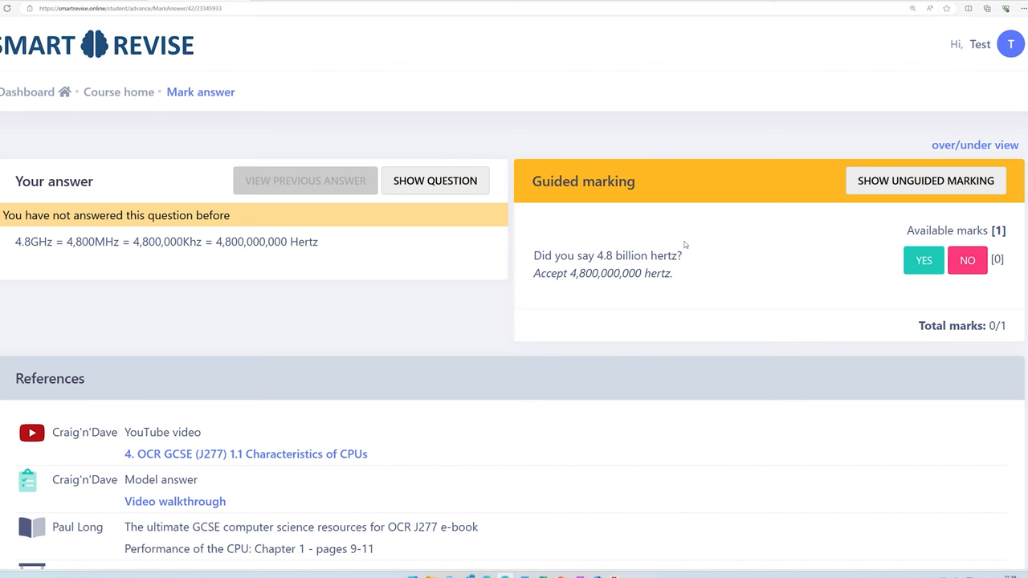
{"action": "mouse_move", "coordinate": [599, 250]}
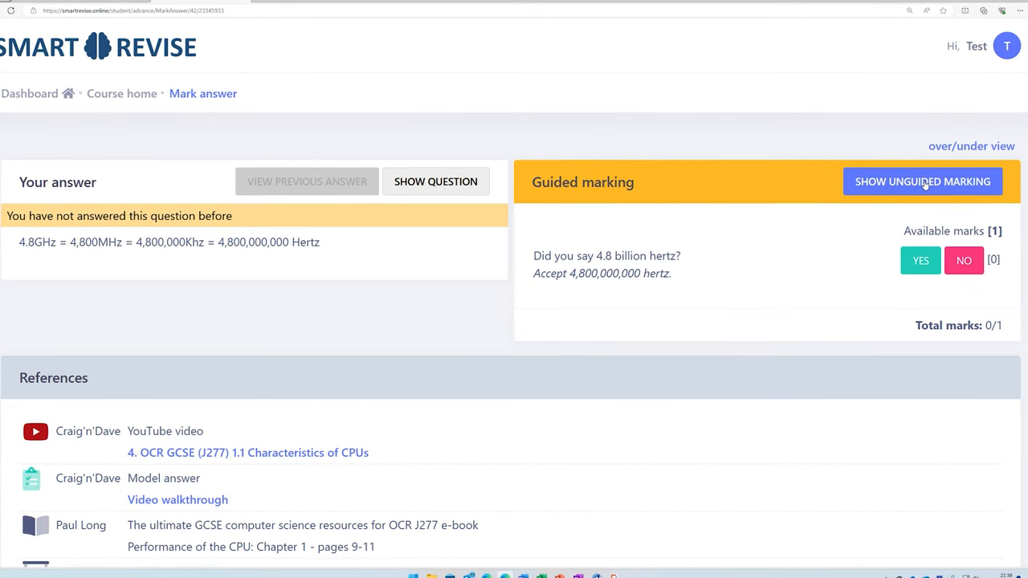
{"action": "left_click", "coordinate": [922, 181]}
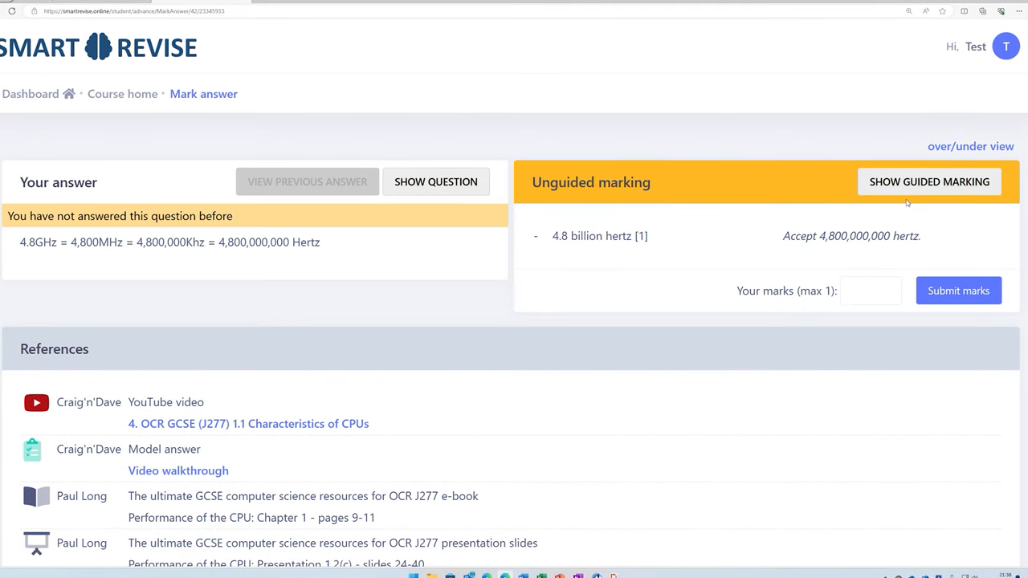
{"action": "left_click", "coordinate": [929, 181]}
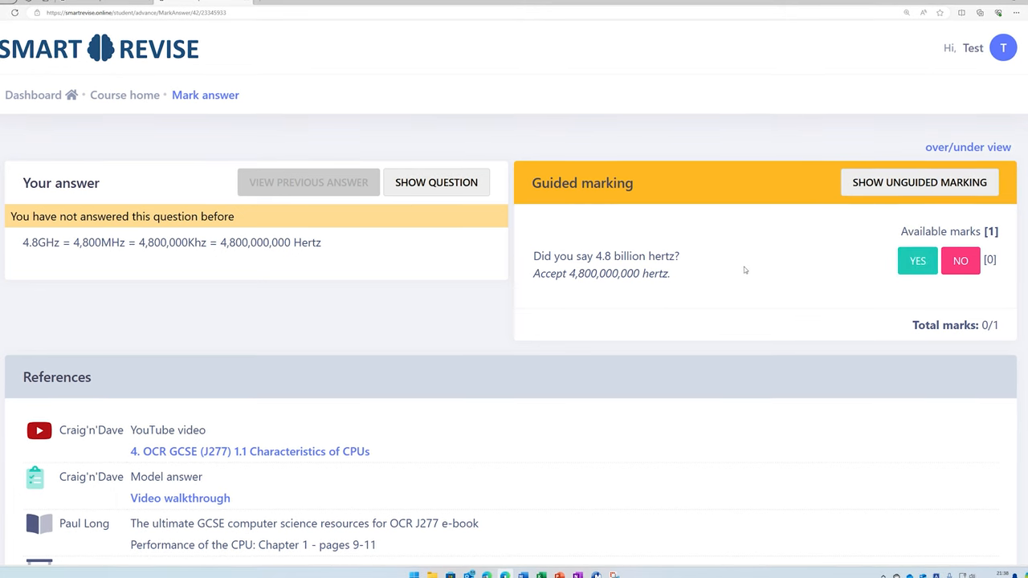
{"action": "mouse_move", "coordinate": [756, 275]}
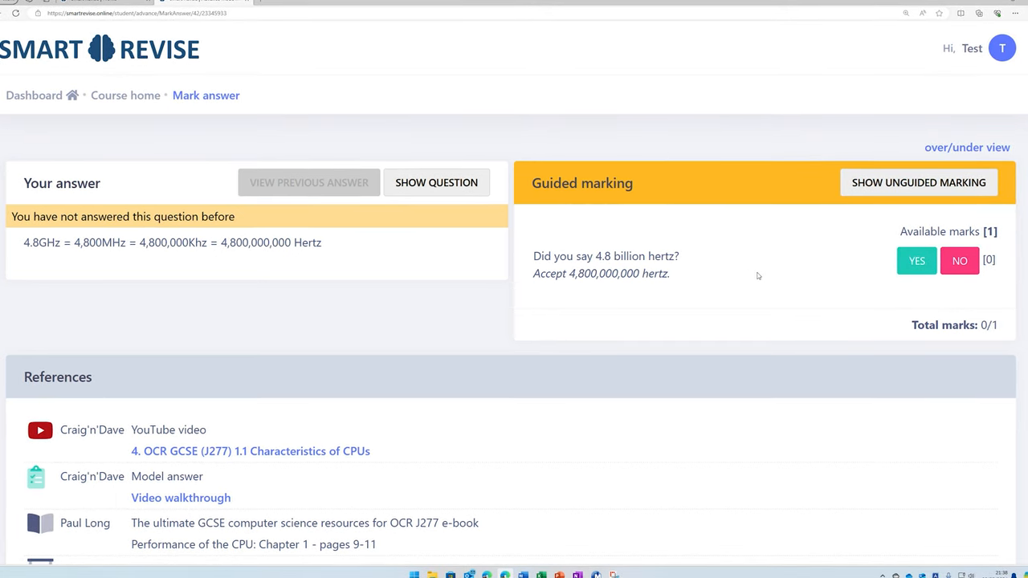
{"action": "left_click", "coordinate": [916, 260]}
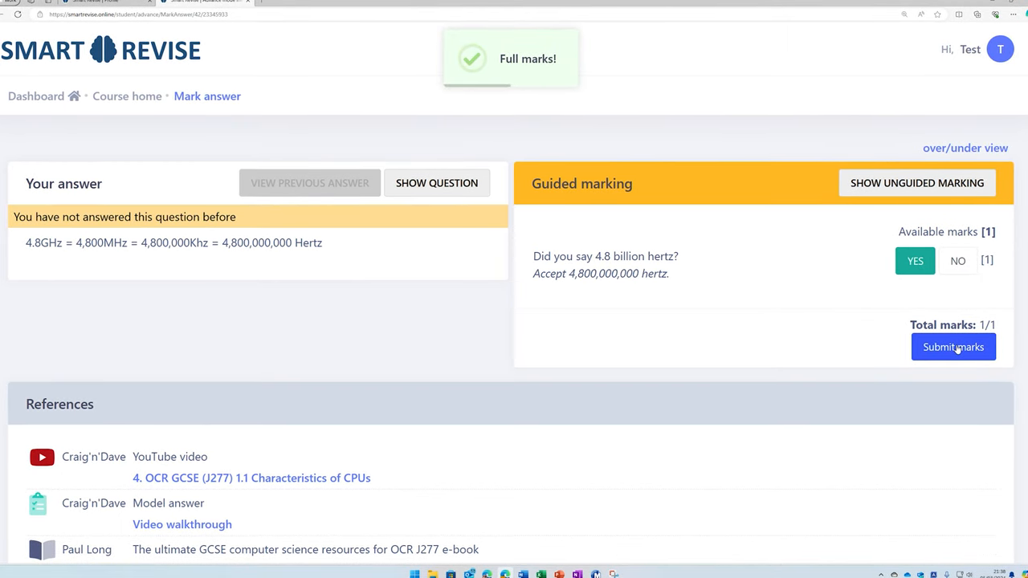
{"action": "left_click", "coordinate": [953, 347]}
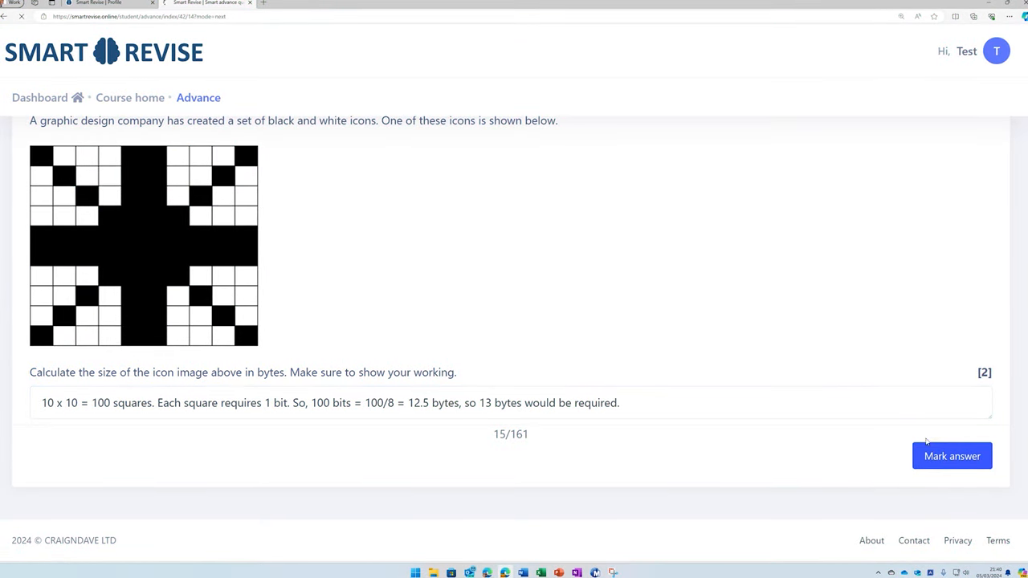
Step: Send the icon size answer for marking and award its guided marking point
{"action": "left_click", "coordinate": [952, 456]}
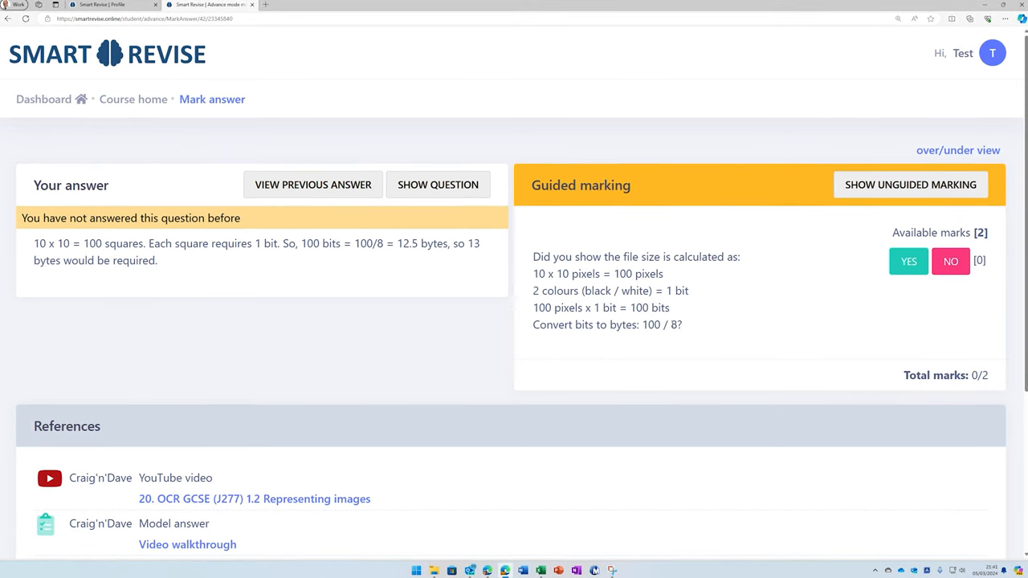
{"action": "left_click", "coordinate": [908, 261]}
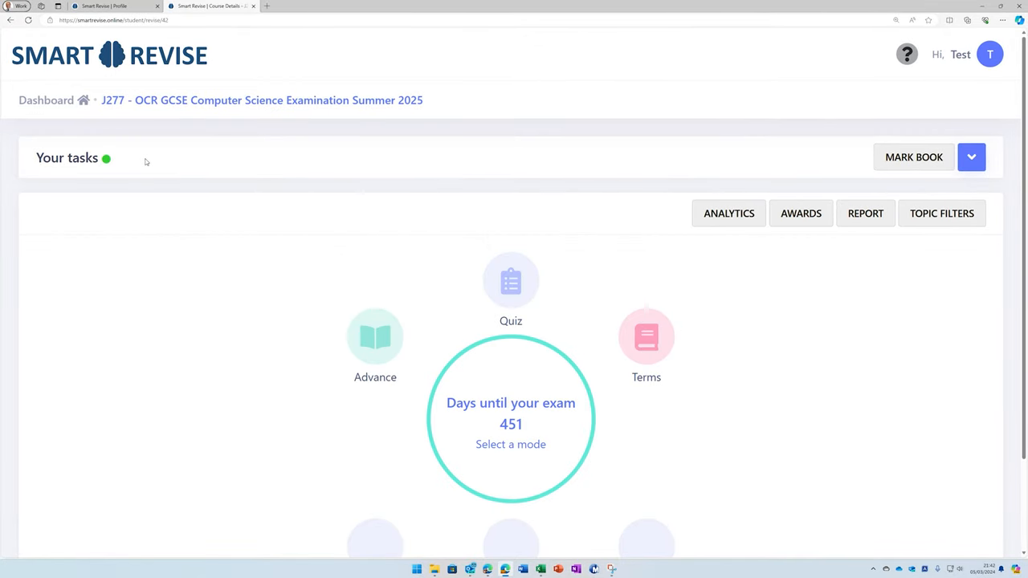
{"action": "mouse_move", "coordinate": [66, 137]}
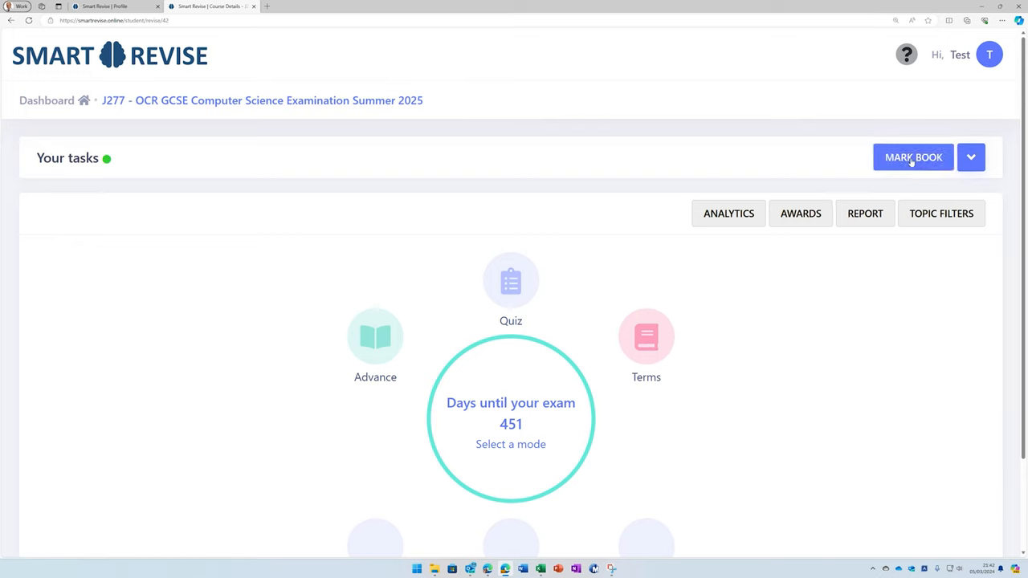
{"action": "left_click", "coordinate": [971, 157]}
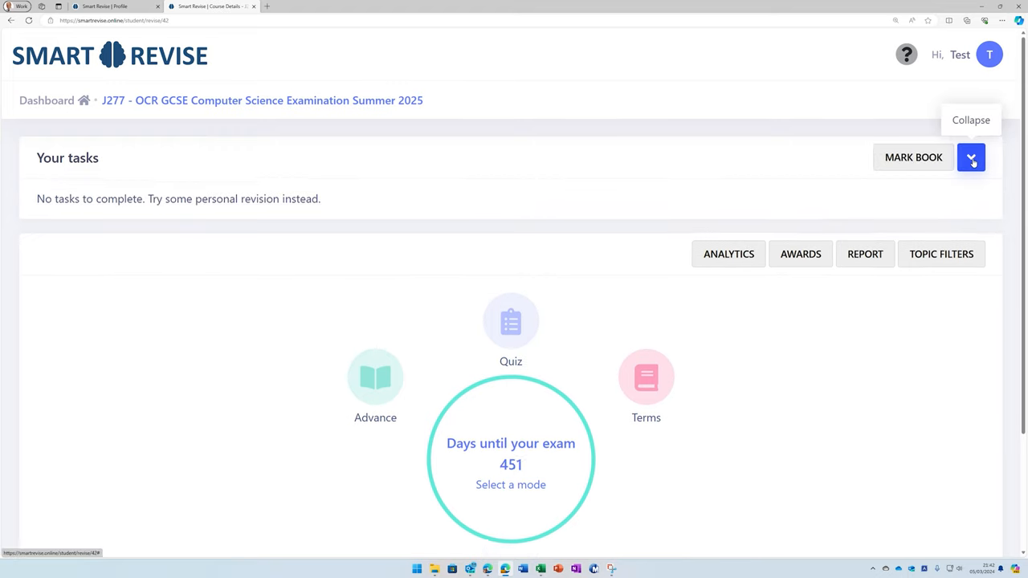
{"action": "left_click", "coordinate": [970, 157]}
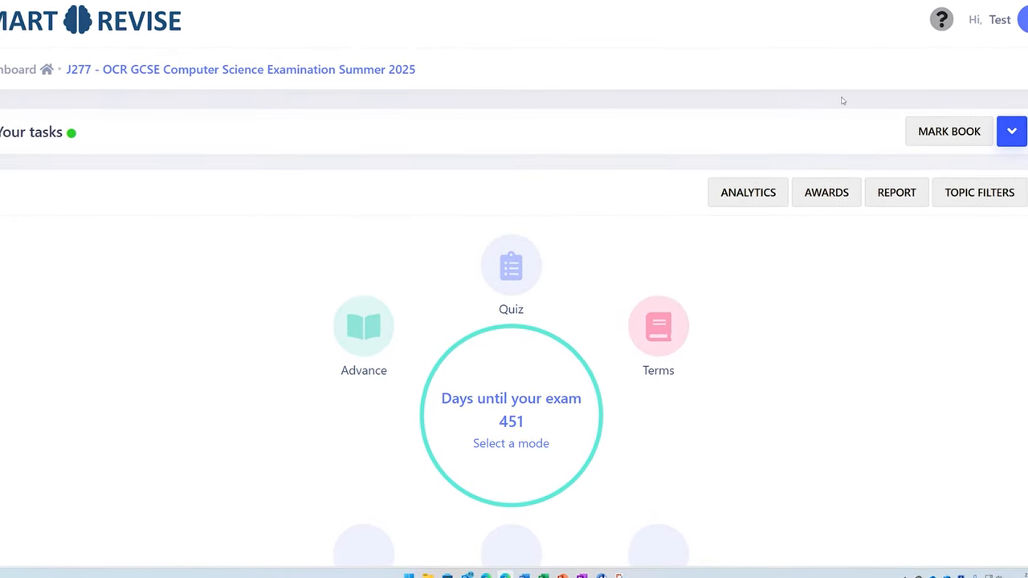
{"action": "scroll", "scroll_direction": "up", "scroll_amount": 3}
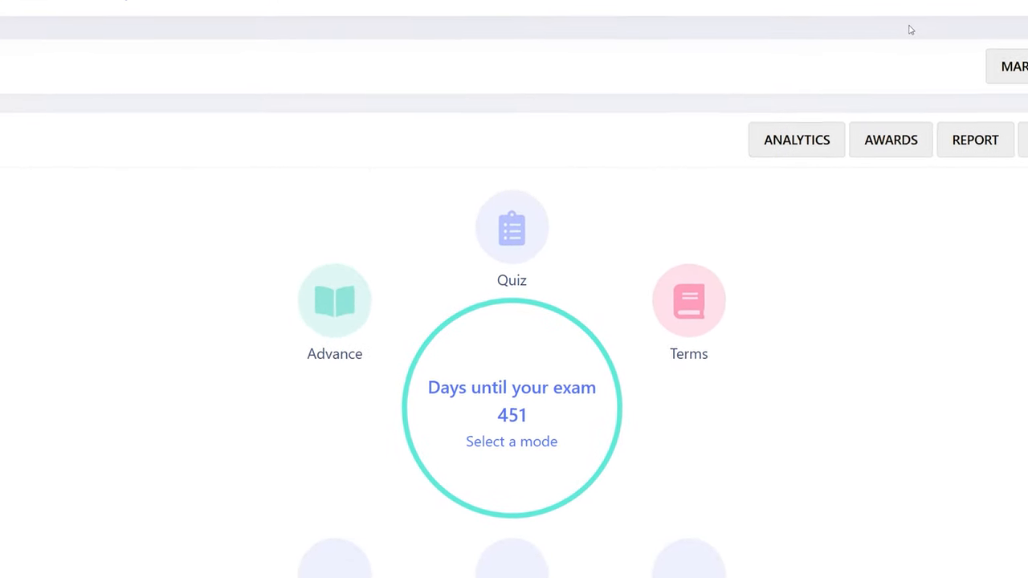
{"action": "scroll", "scroll_direction": "up", "scroll_amount": 3}
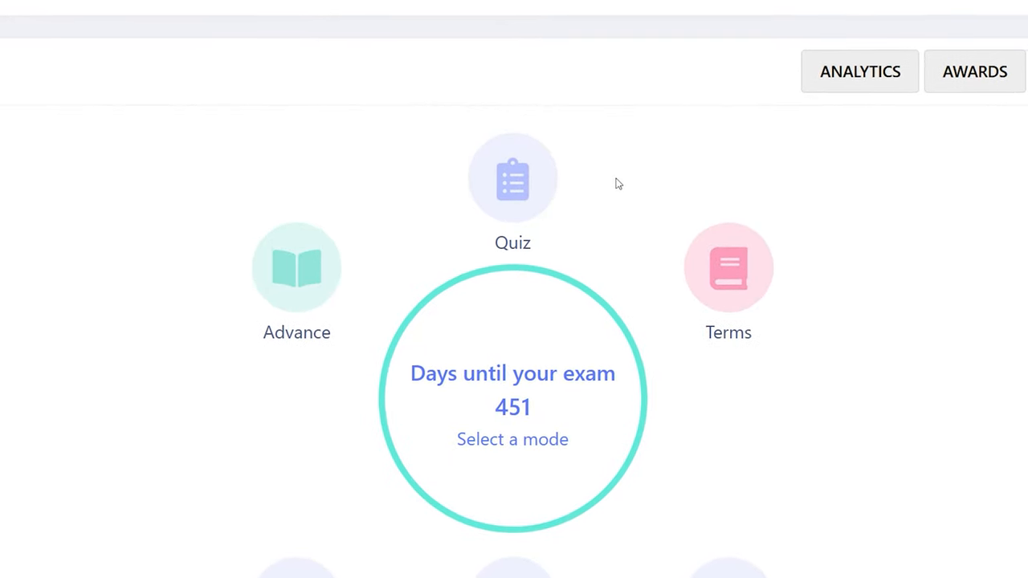
{"action": "scroll", "scroll_direction": "up", "scroll_amount": 3}
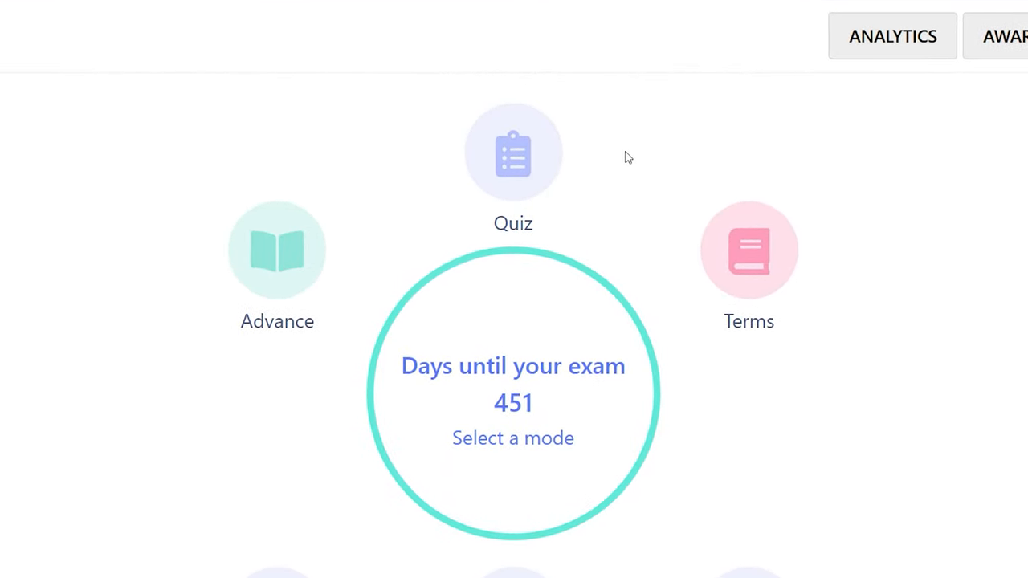